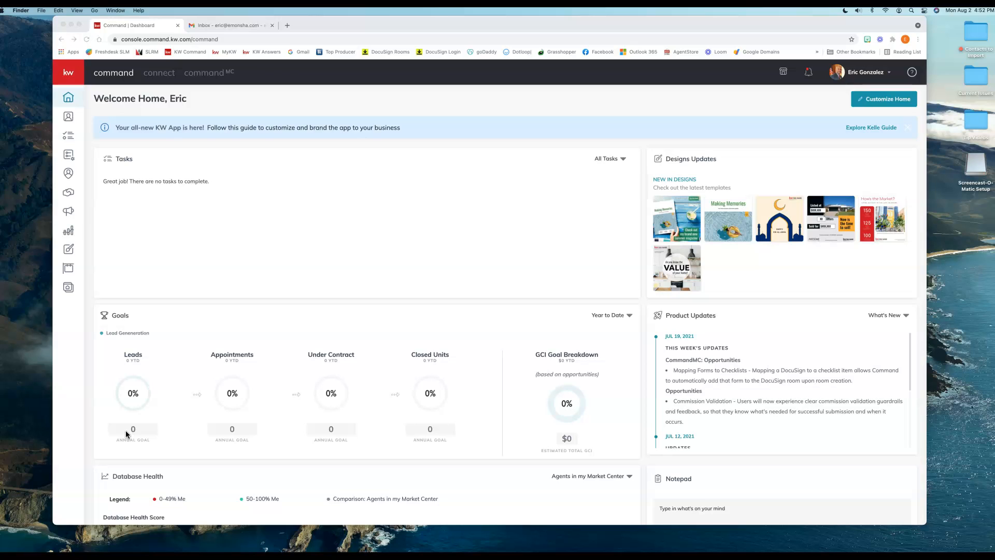
pyautogui.moveTo(378, 180)
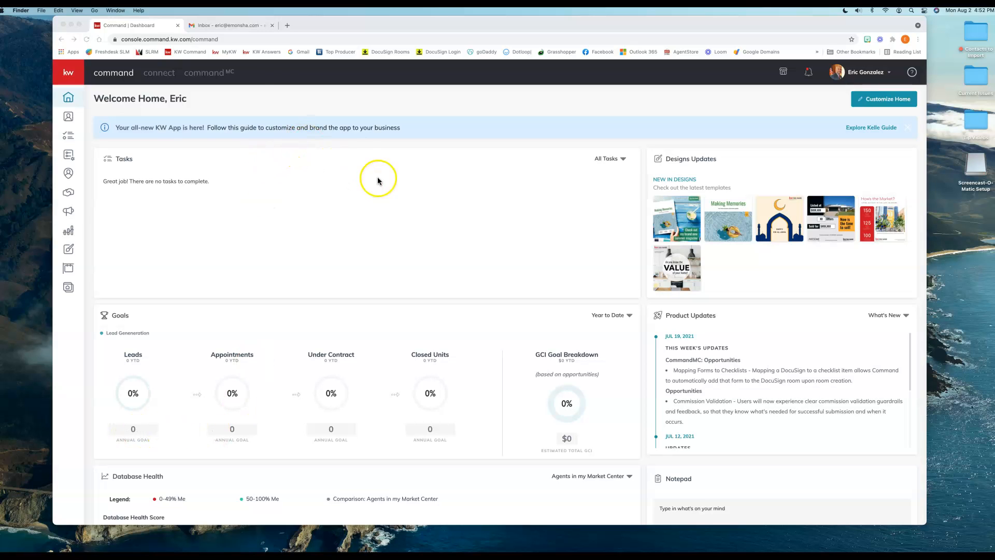
pyautogui.moveTo(261, 52)
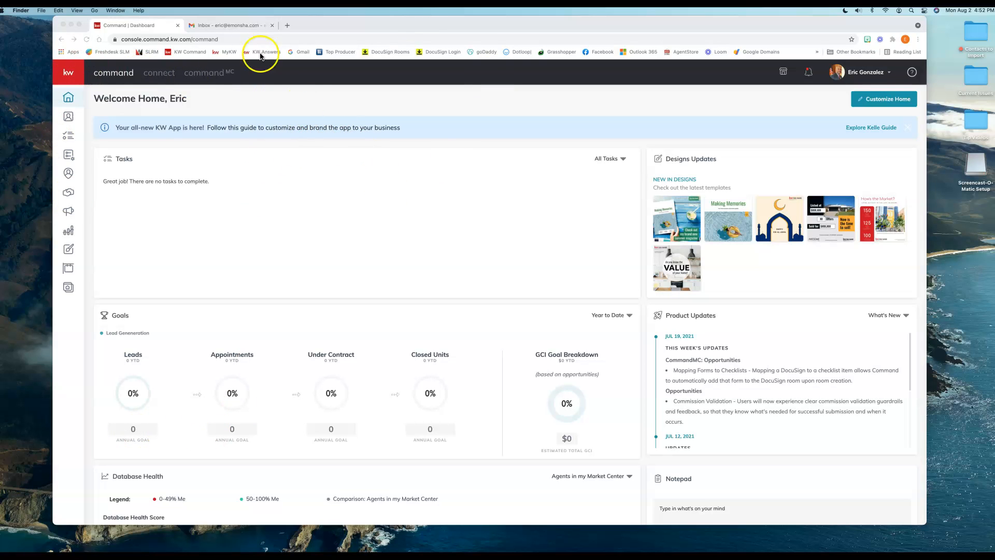
# - Go from Gmail back to the Command dashboard and open account Settings via the profile menu
pyautogui.click(230, 25)
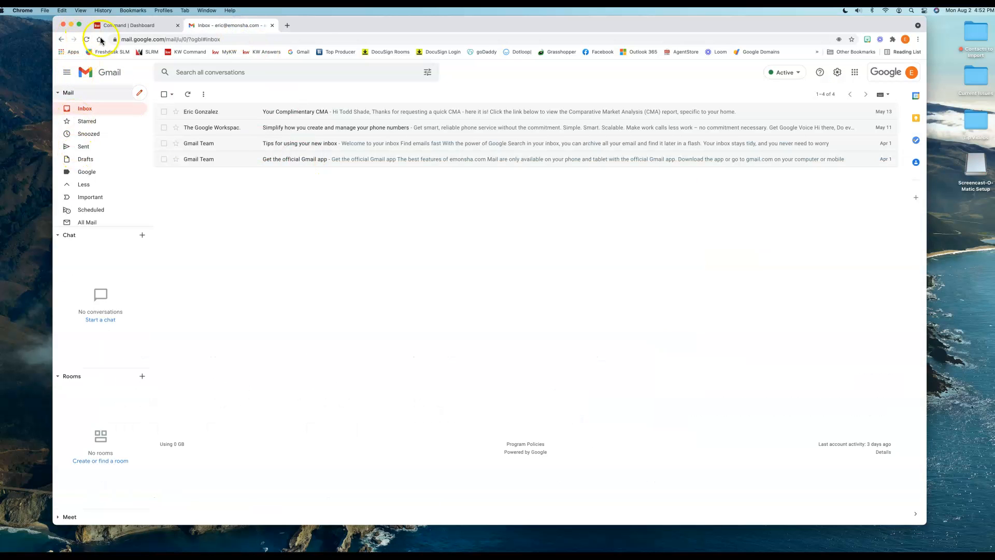
pyautogui.moveTo(877, 74)
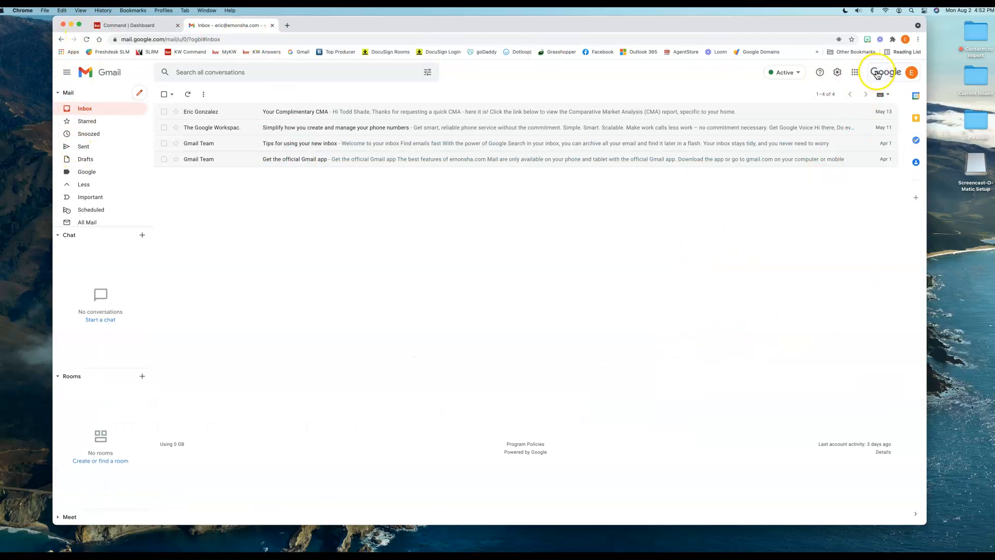
pyautogui.moveTo(719, 220)
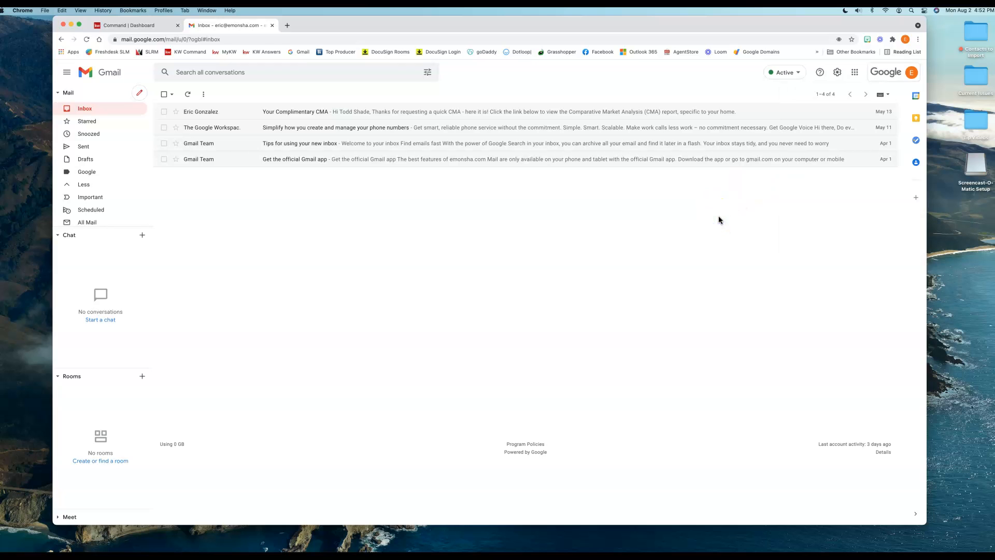
pyautogui.click(147, 25)
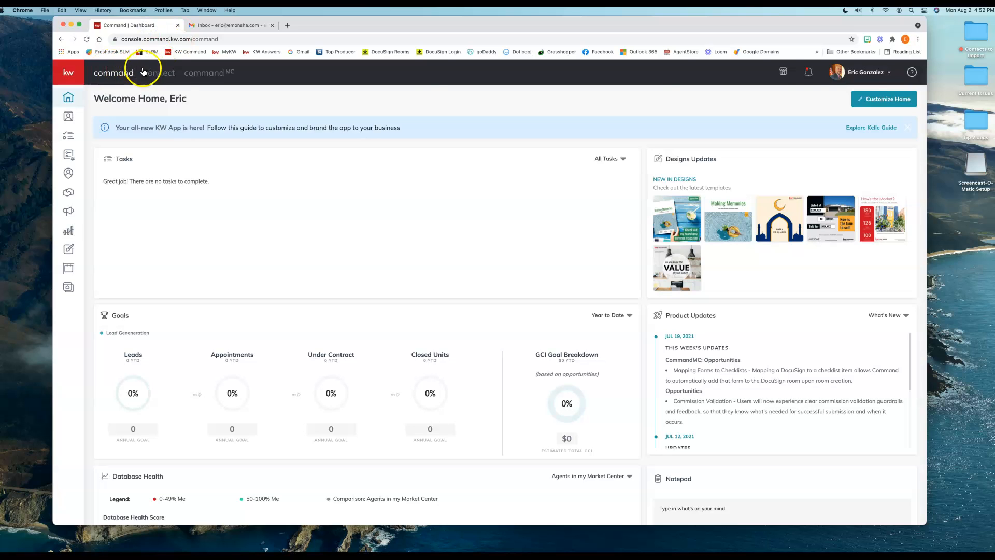
pyautogui.click(864, 72)
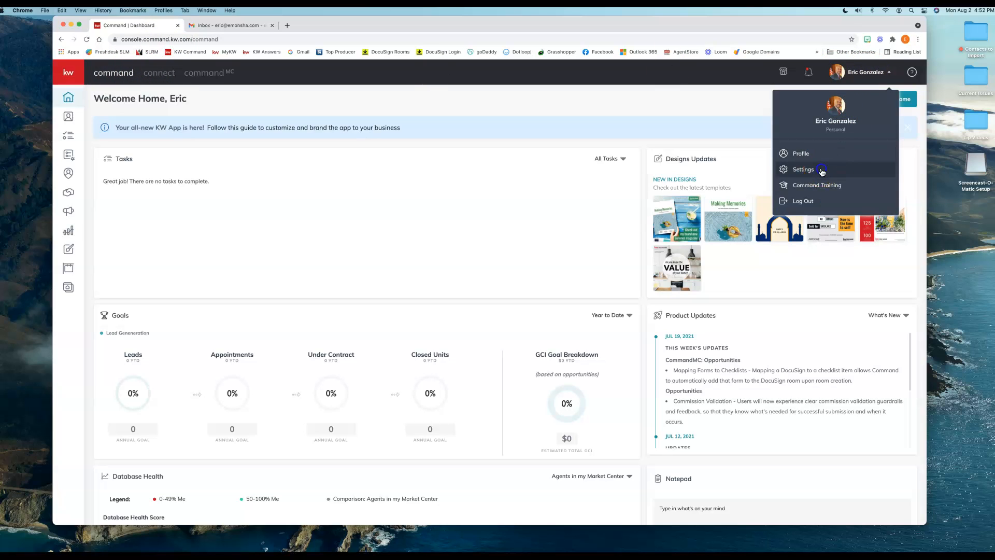
pyautogui.click(802, 169)
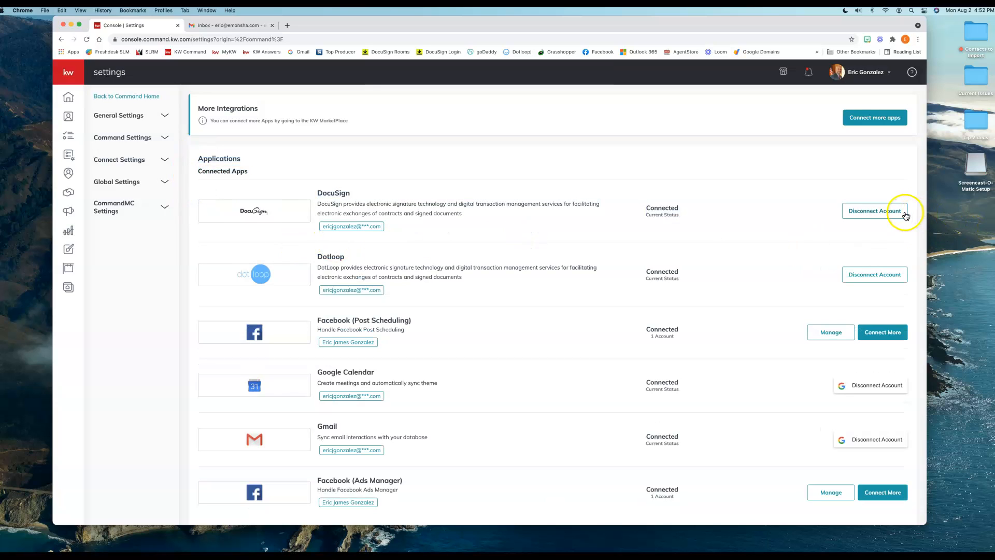
pyautogui.moveTo(304, 210)
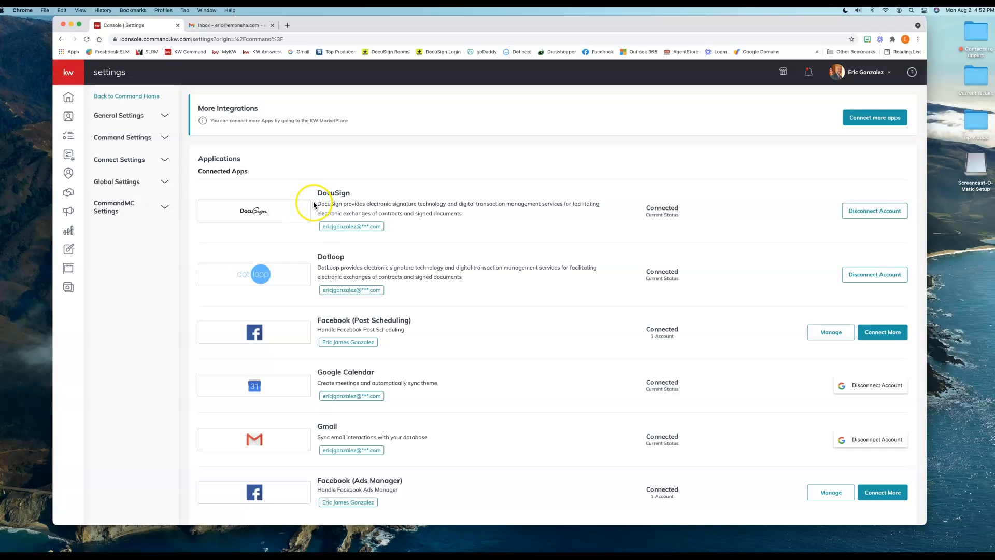
pyautogui.moveTo(348, 212)
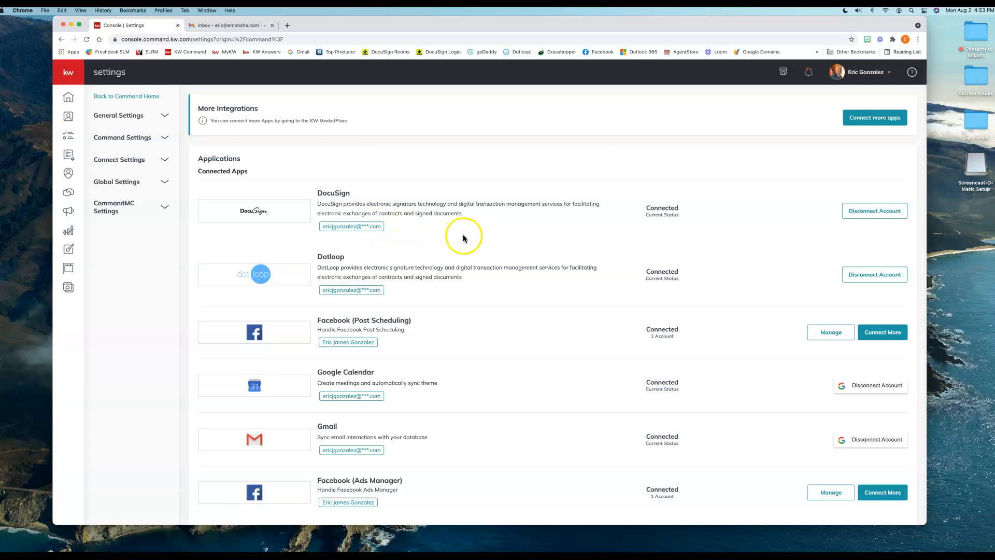
# - Disconnect the DocuSign account and scroll to the Digital Signature & Transactions section
pyautogui.click(875, 212)
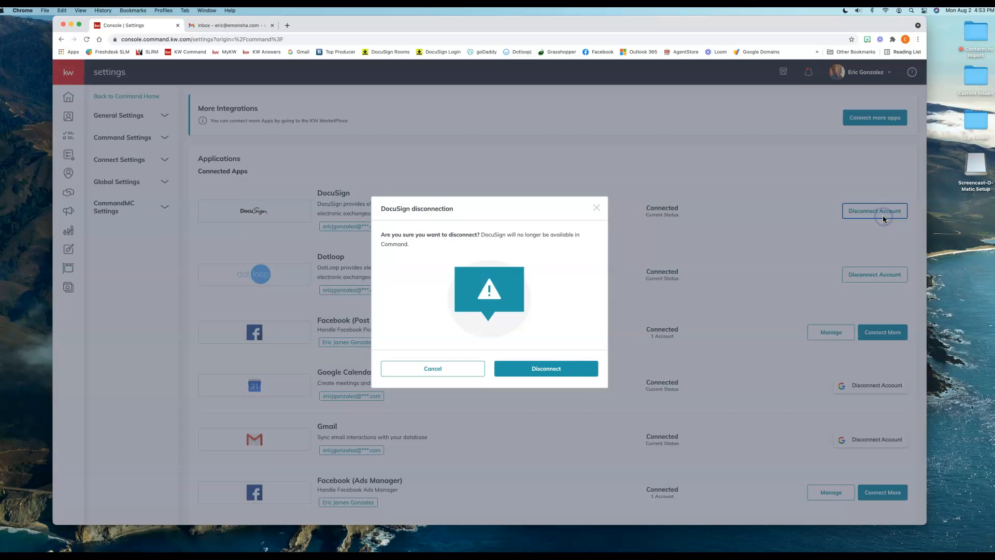
pyautogui.click(545, 367)
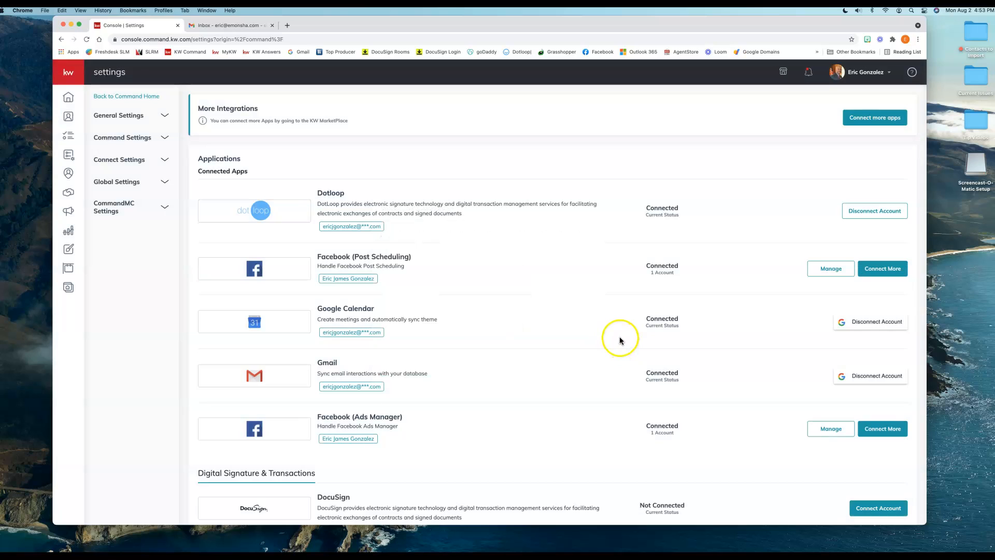
pyautogui.moveTo(575, 282)
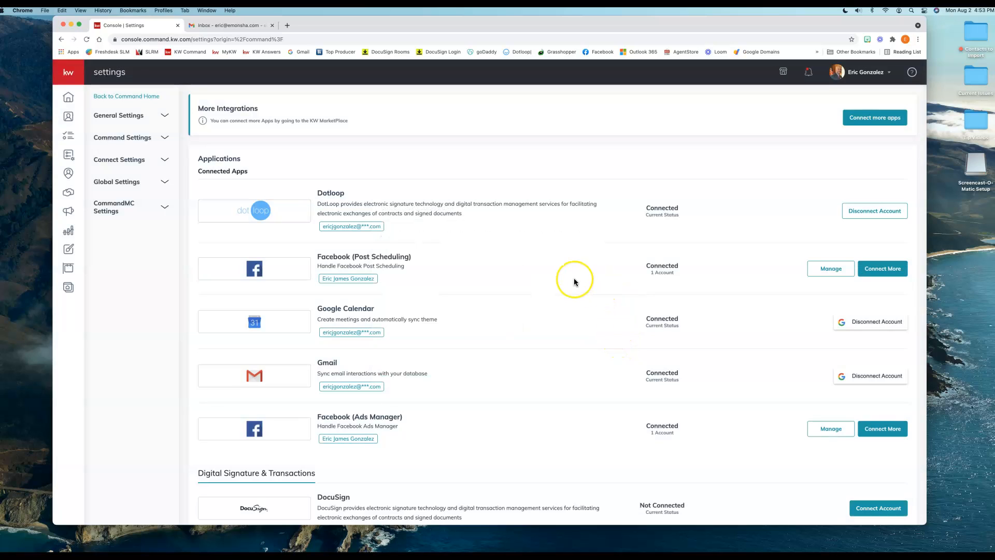
pyautogui.moveTo(575, 282)
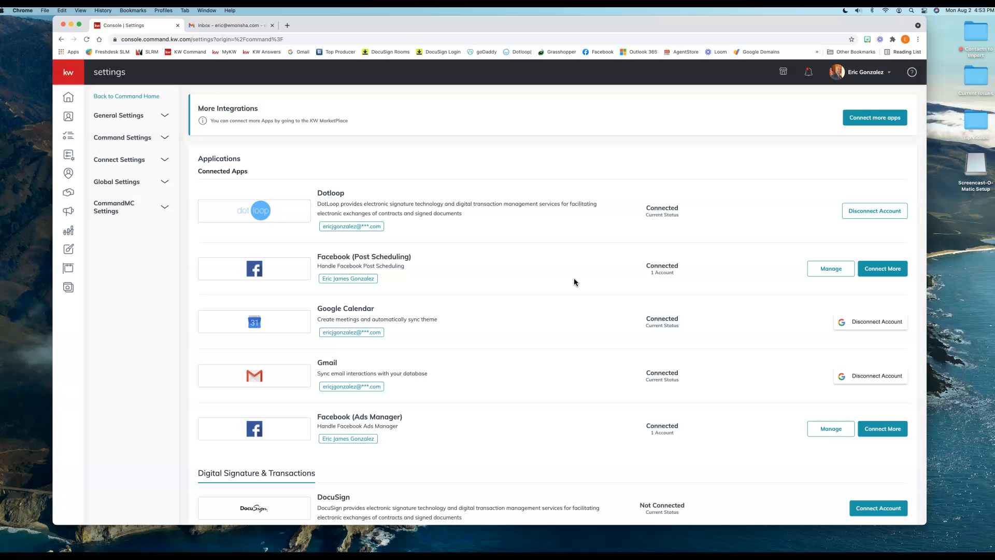
pyautogui.moveTo(578, 286)
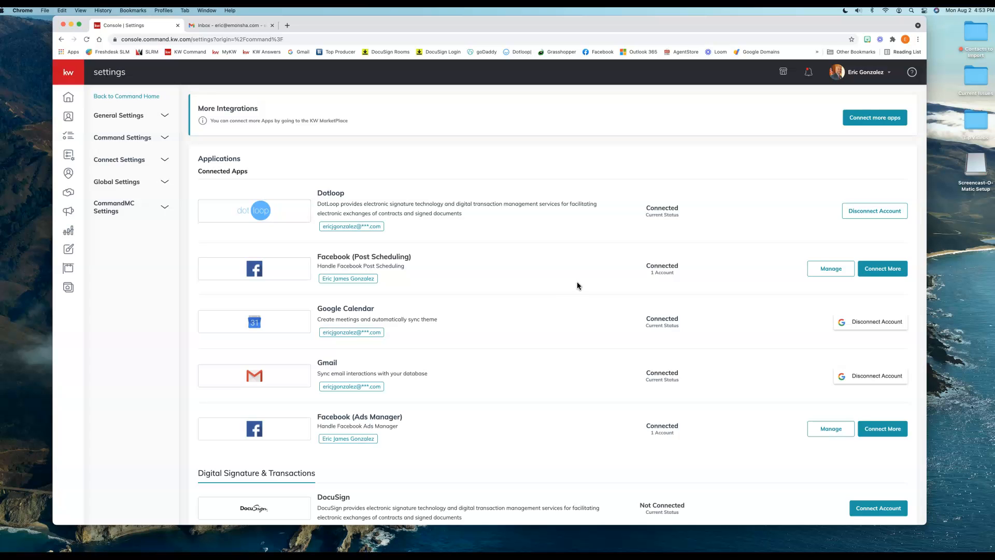
pyautogui.scroll(-3)
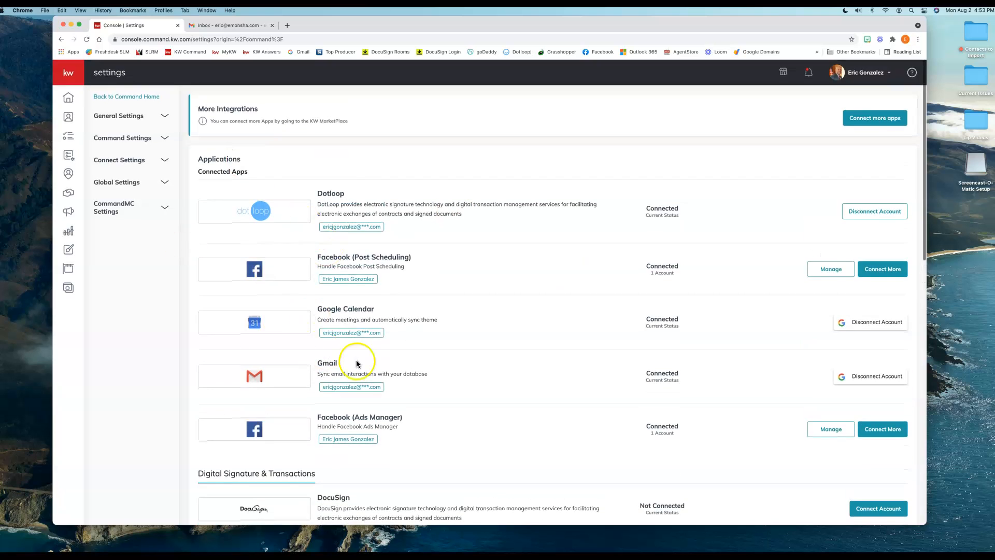
pyautogui.scroll(-3)
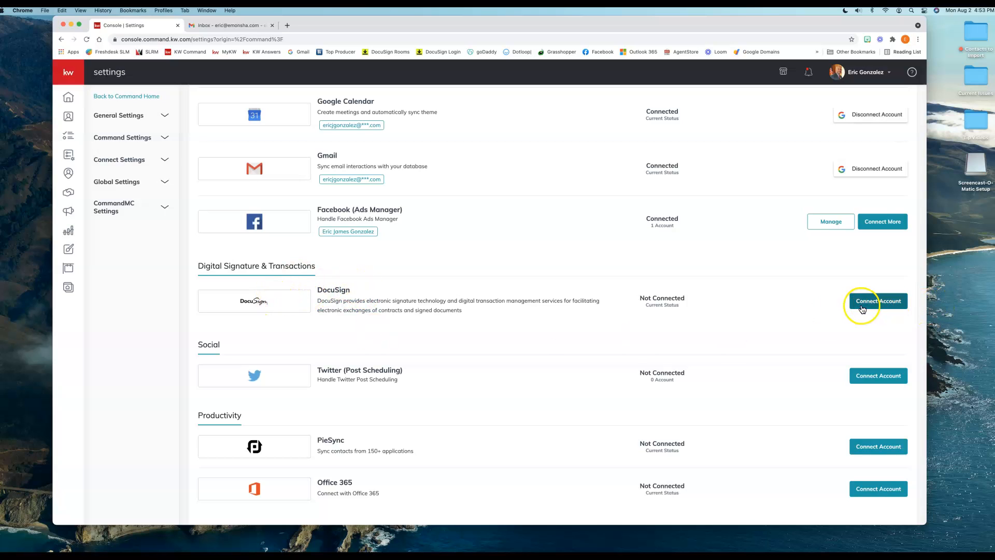
pyautogui.moveTo(431, 321)
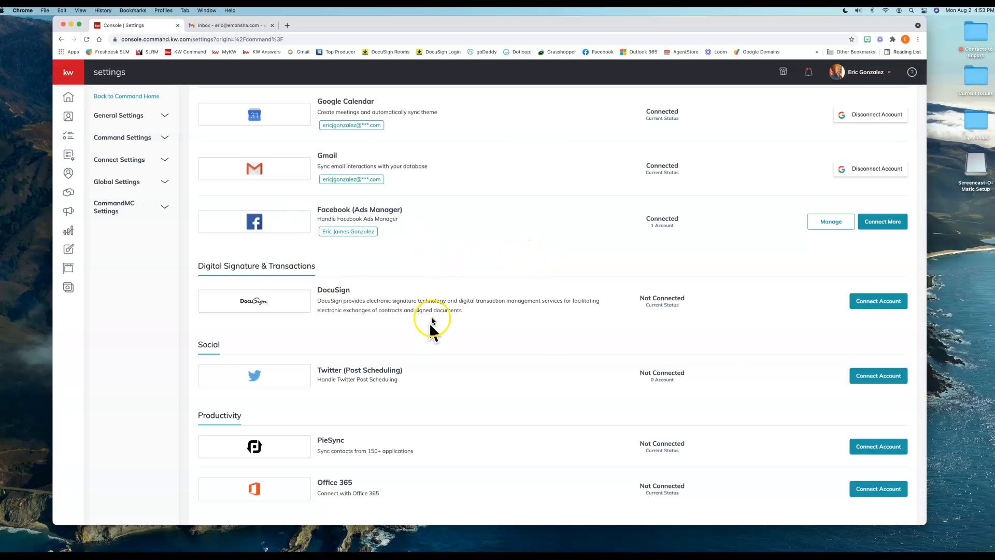
pyautogui.moveTo(262, 198)
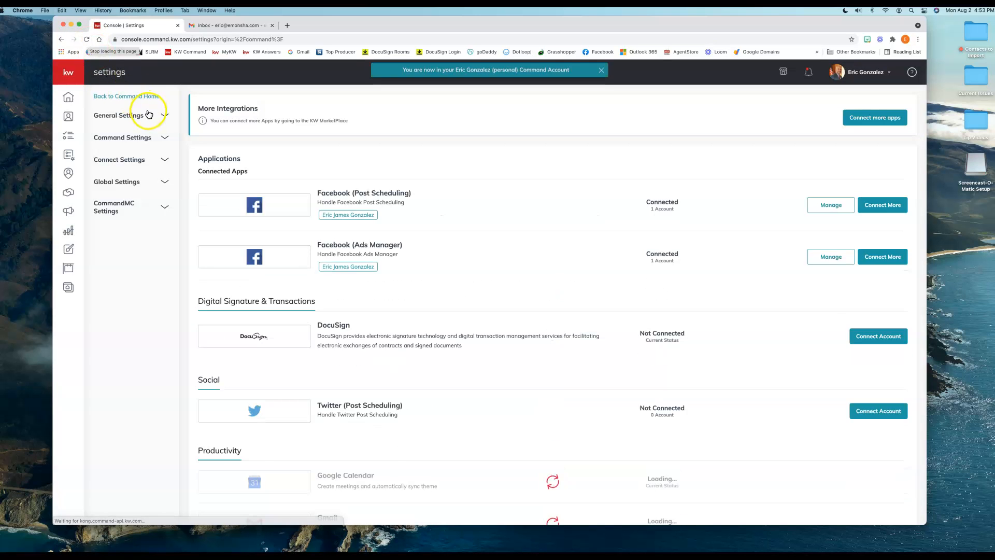
pyautogui.scroll(-3)
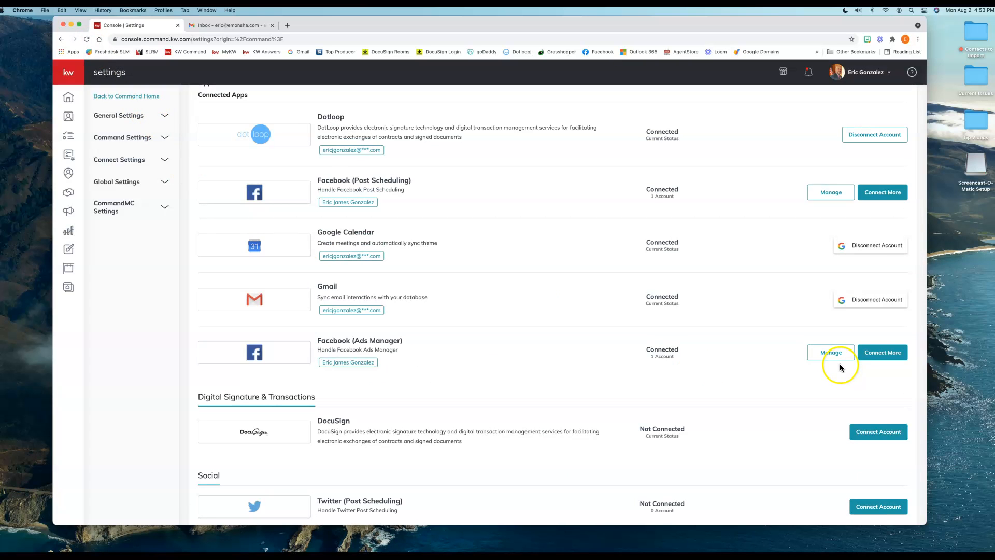
# - Start connecting DocuSign, replace the preferred email with 'eric@e…', and send the registration email
pyautogui.click(878, 431)
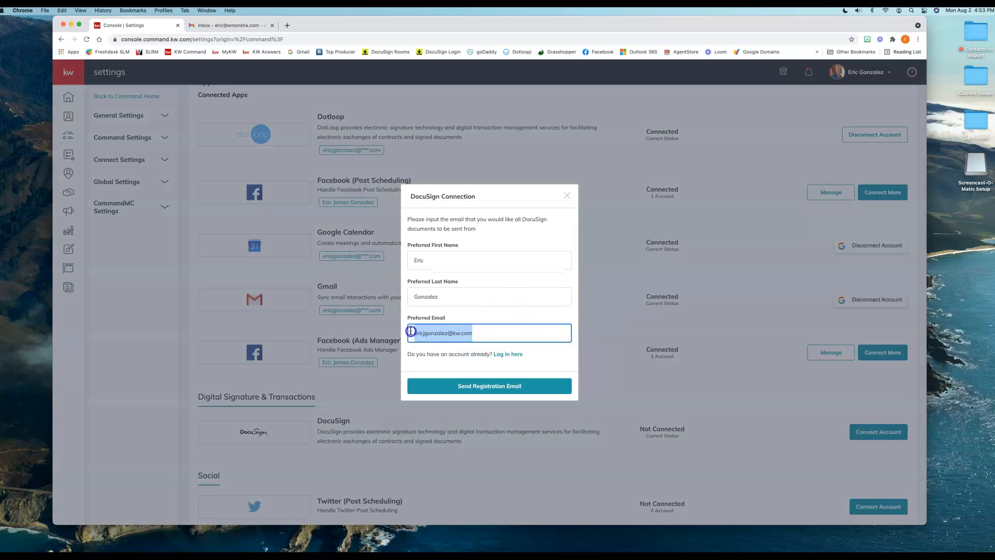
pyautogui.click(489, 260)
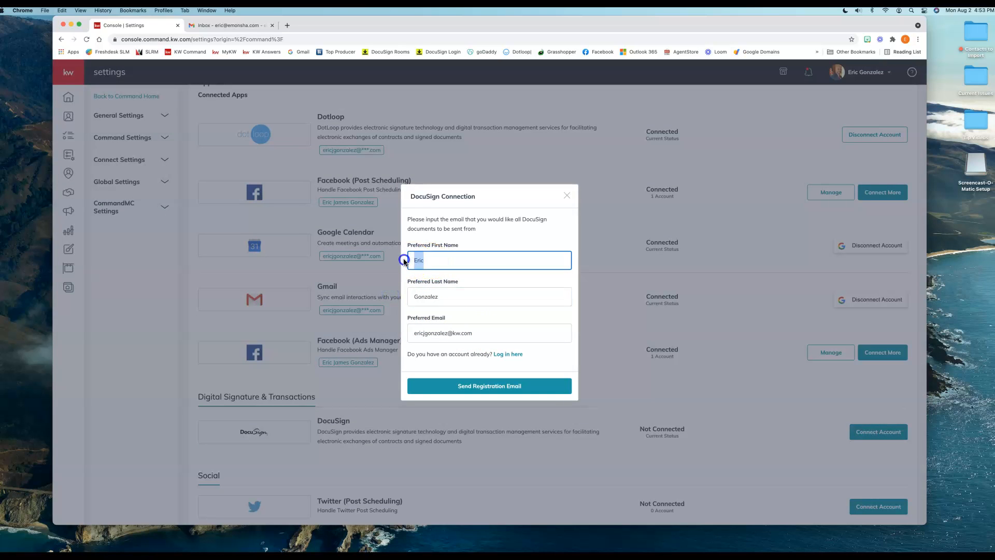
pyautogui.moveTo(452, 282)
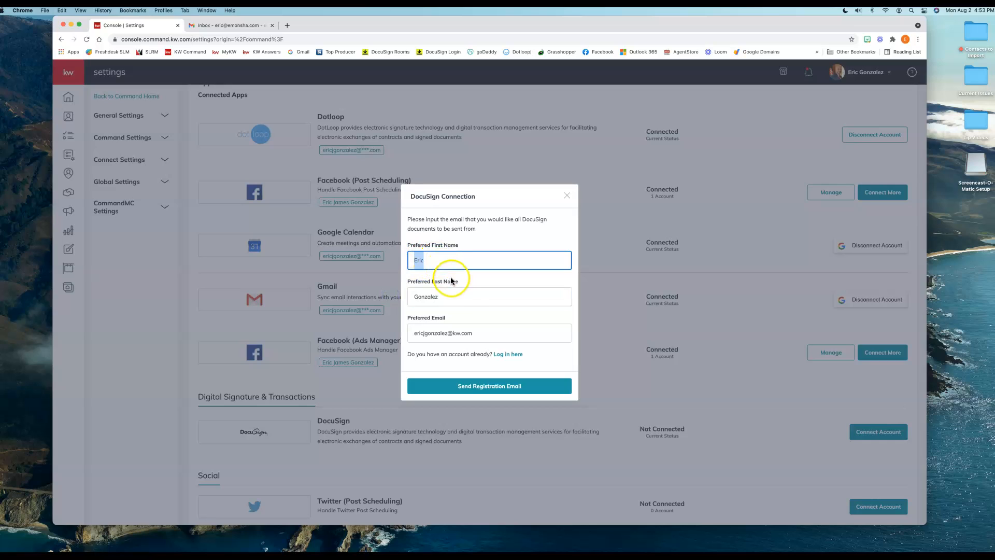
pyautogui.click(489, 333)
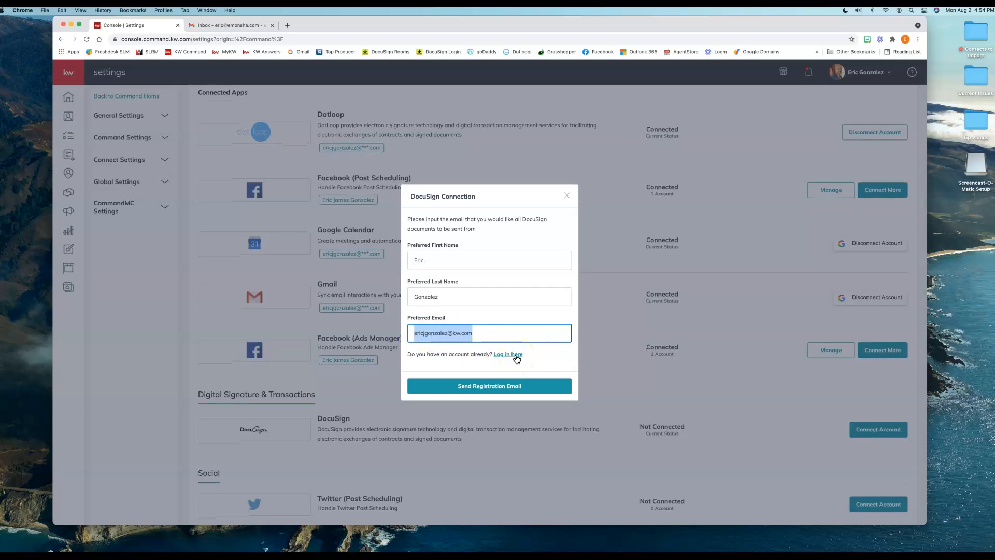
pyautogui.click(488, 333)
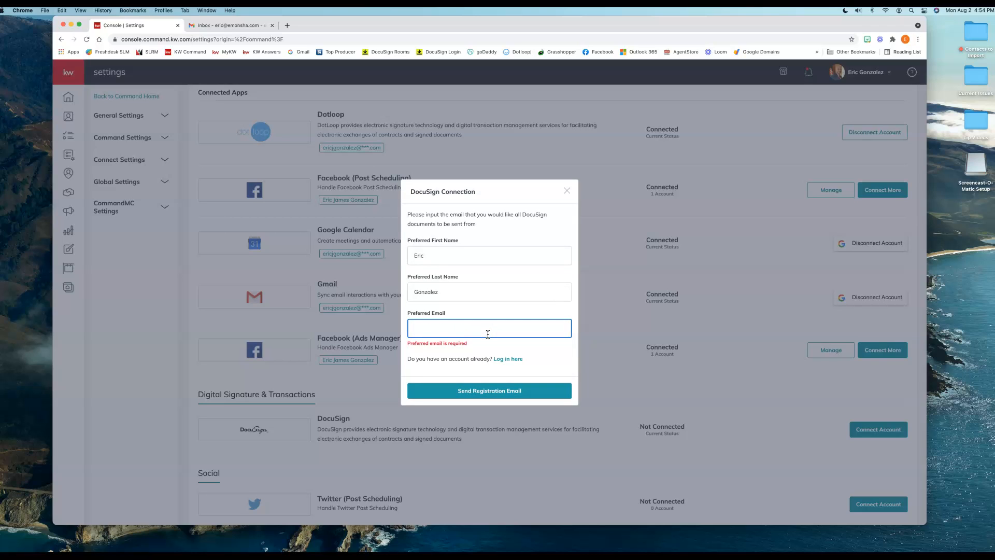
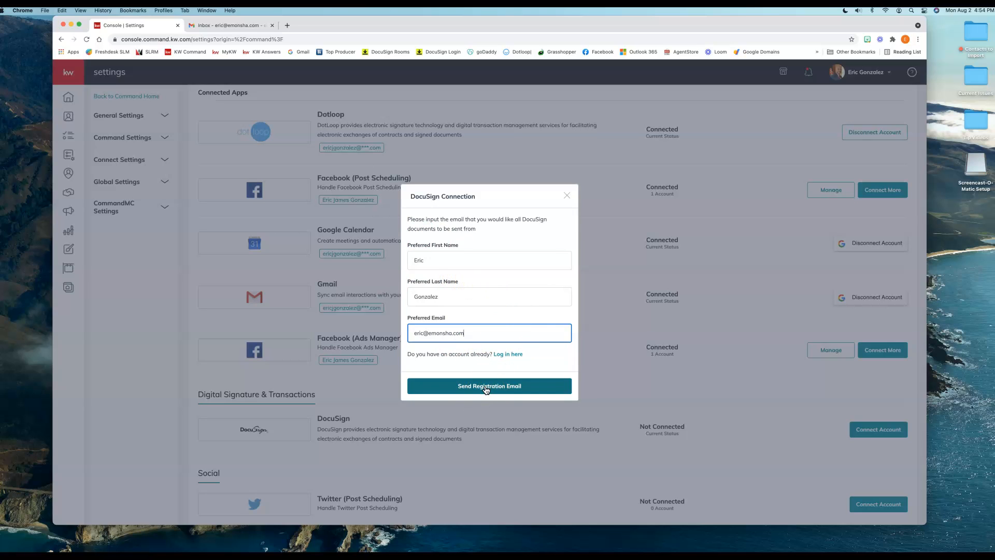
pyautogui.click(489, 385)
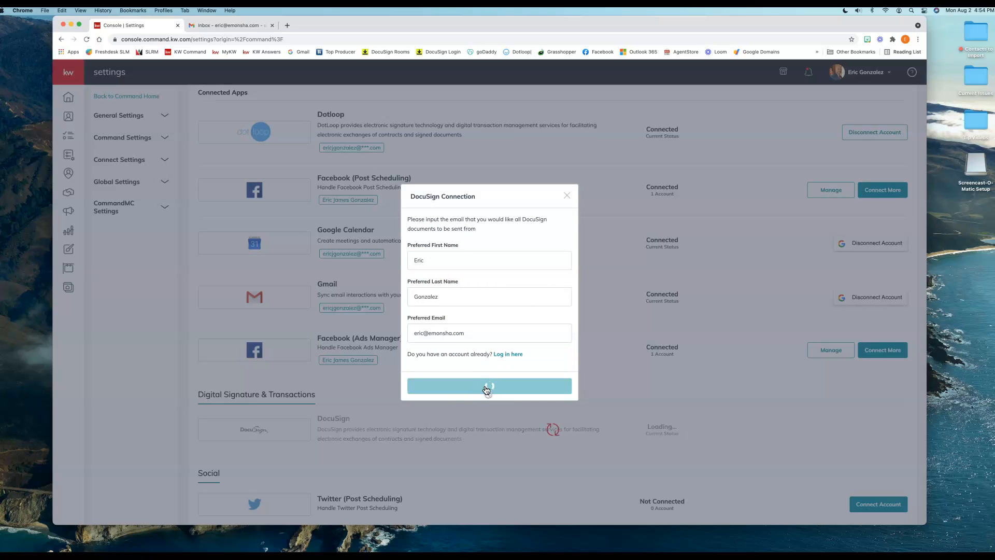
# - Leave DocuSign showing In Progress and switch to the Gmail inbox tab
pyautogui.click(486, 385)
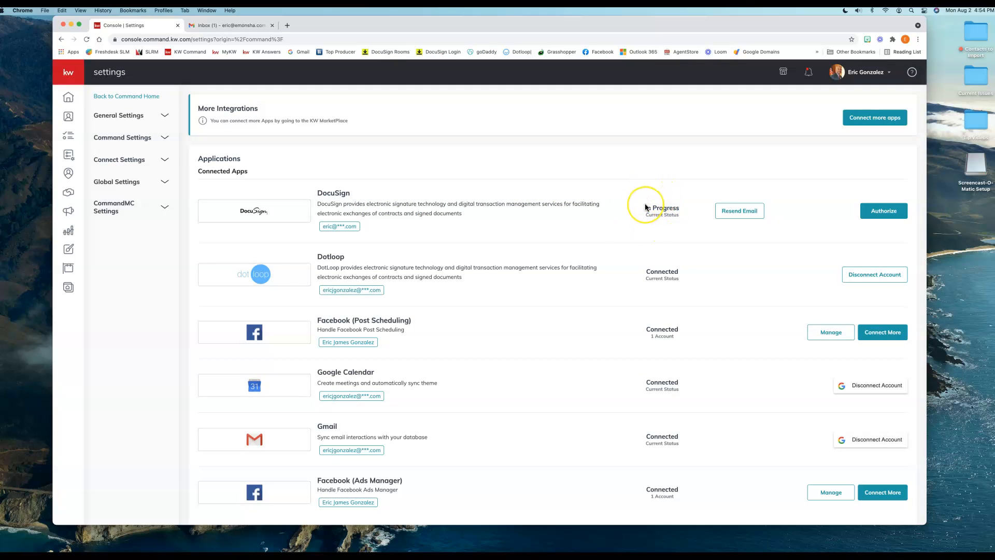
pyautogui.moveTo(664, 216)
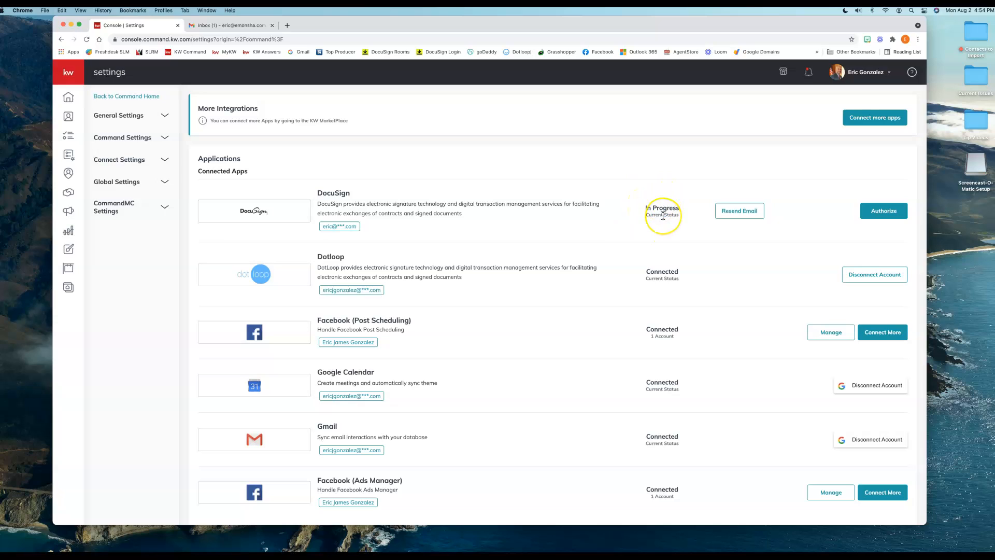
pyautogui.moveTo(693, 187)
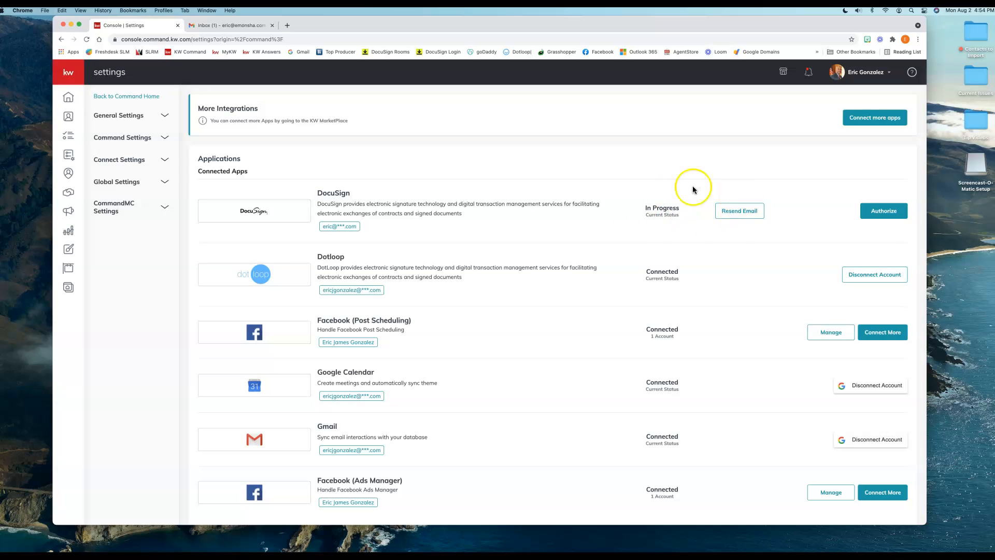
pyautogui.moveTo(292, 232)
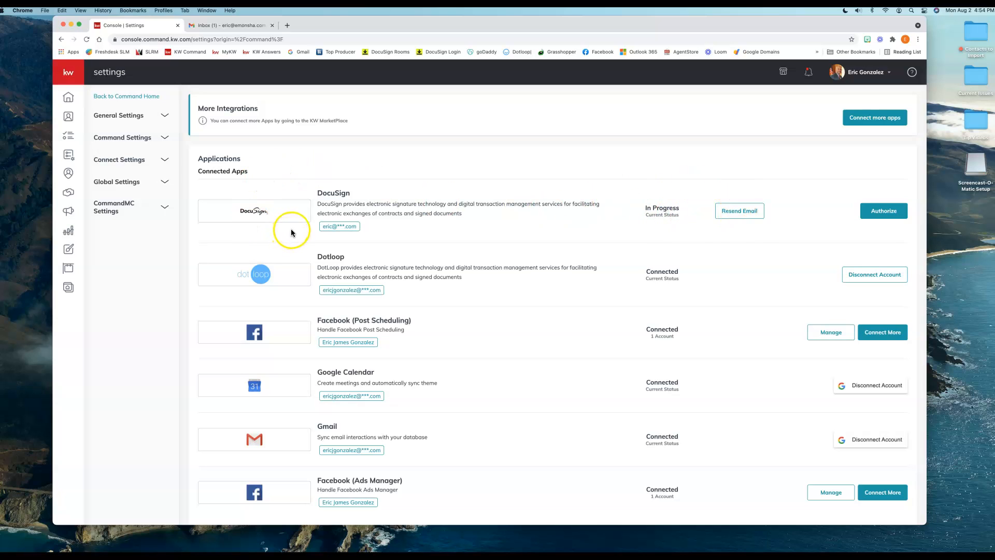
pyautogui.moveTo(757, 227)
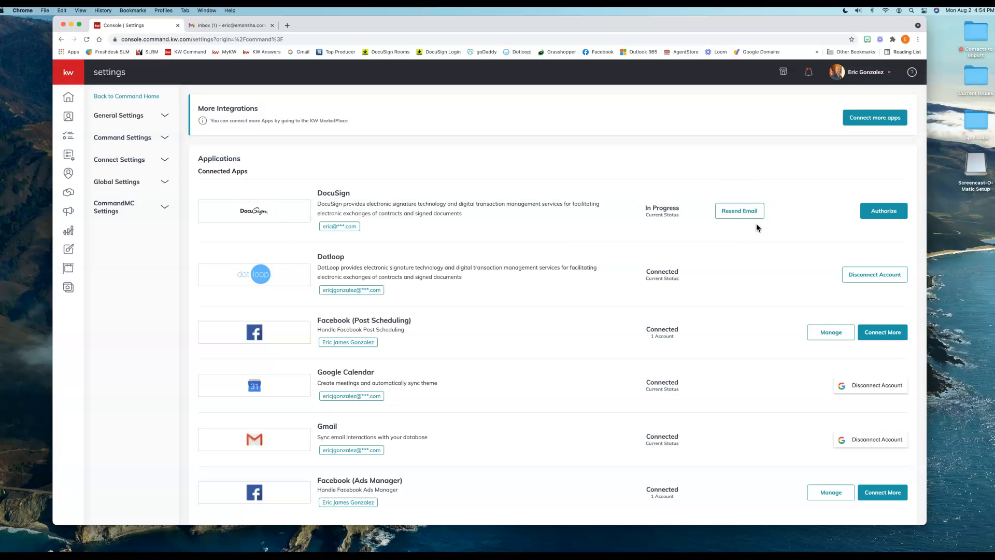
pyautogui.moveTo(733, 236)
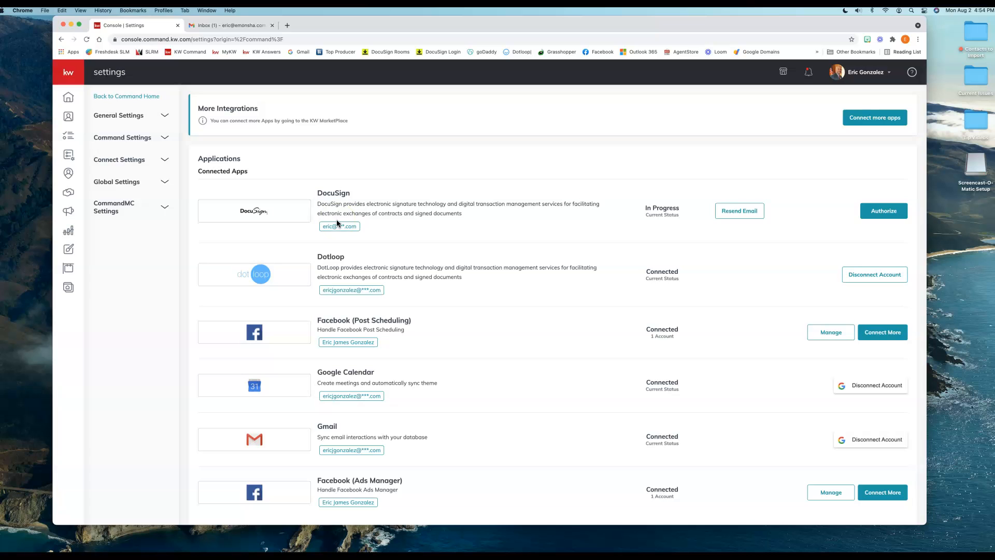
pyautogui.click(228, 25)
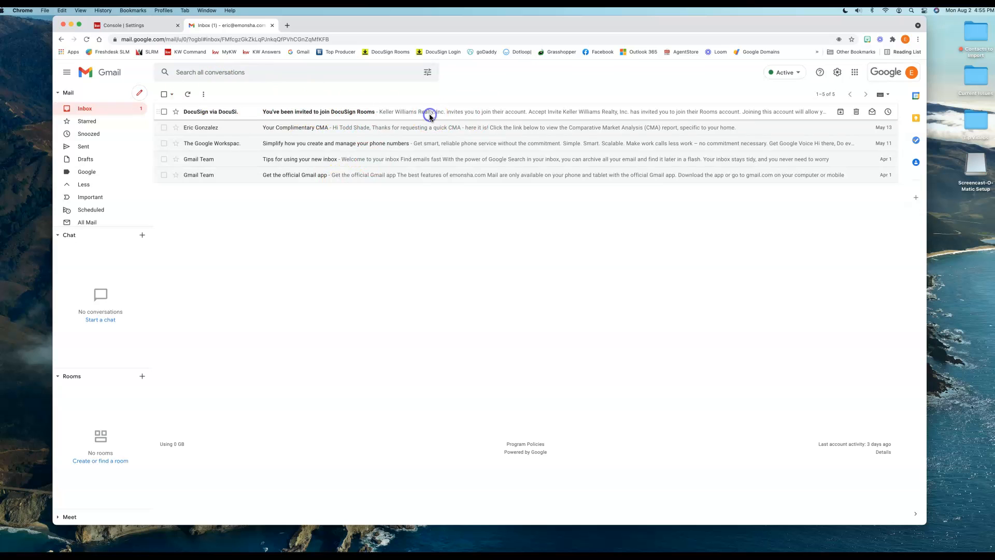
# - Open the DocuSign Rooms invitation email from Keller Williams Realty and accept the invite
pyautogui.click(318, 112)
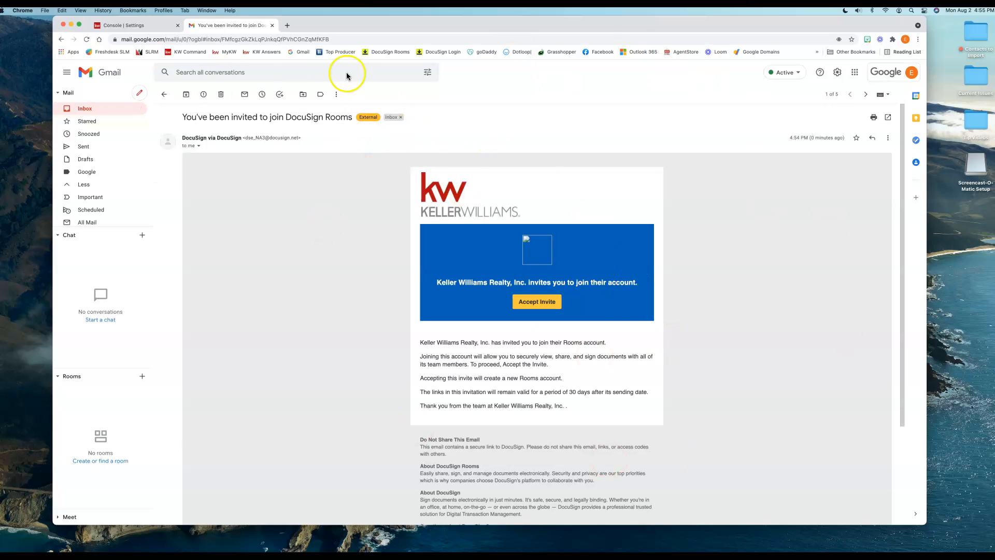
pyautogui.moveTo(120, 25)
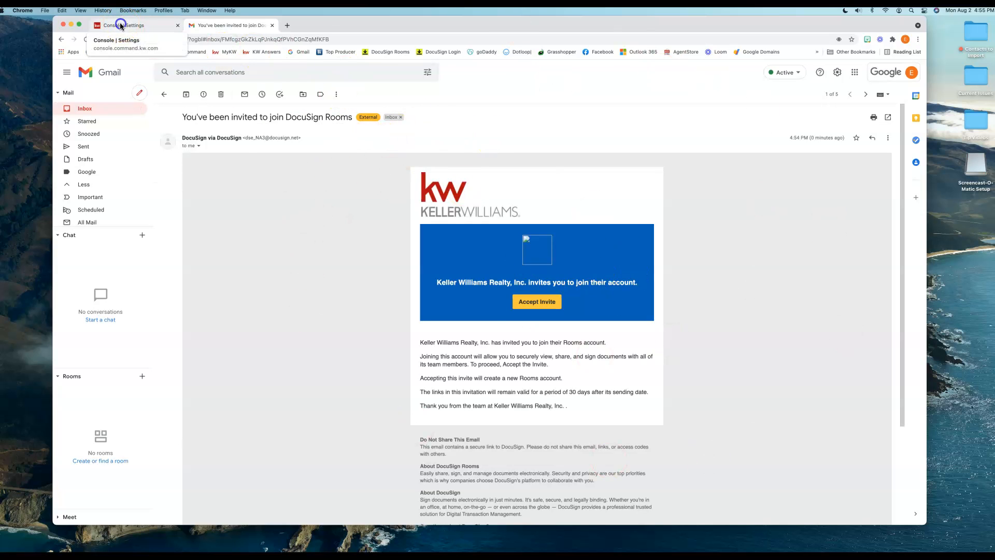
pyautogui.click(119, 25)
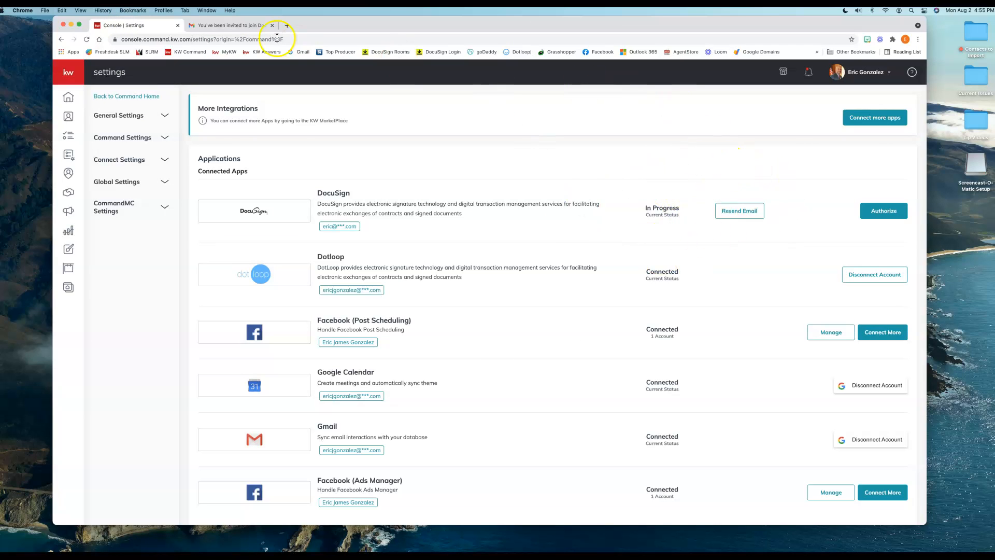
pyautogui.click(237, 25)
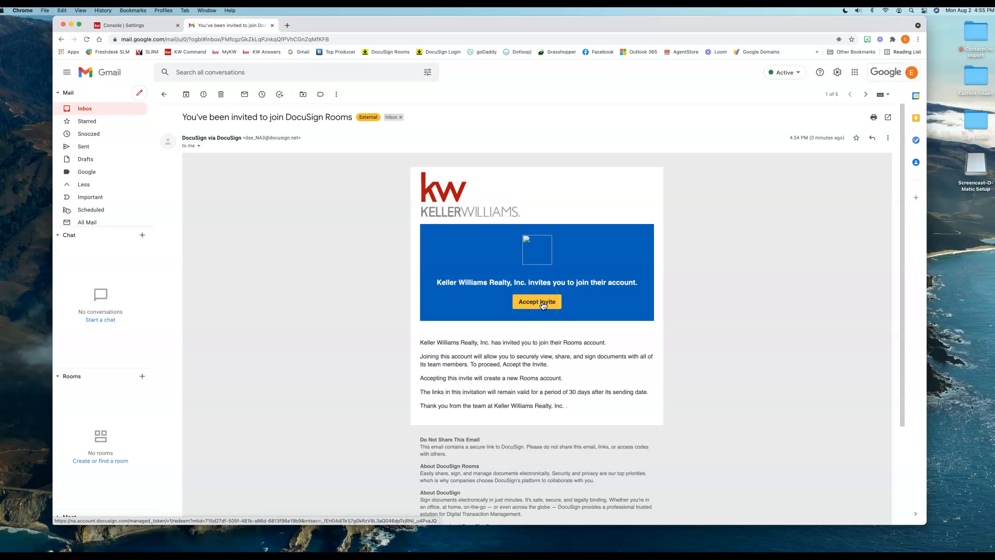
pyautogui.click(537, 301)
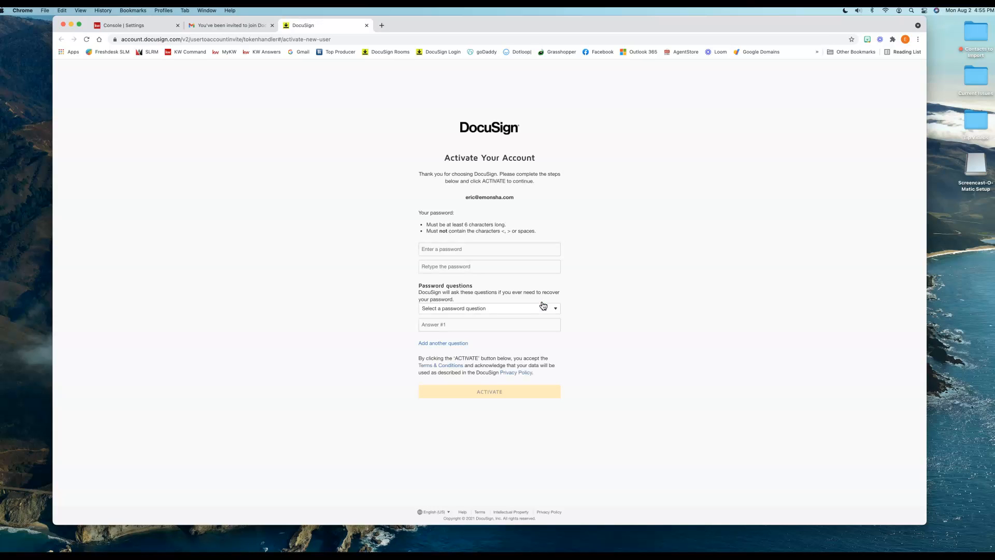
# - Enter and confirm the new DocuSign account password
pyautogui.click(495, 249)
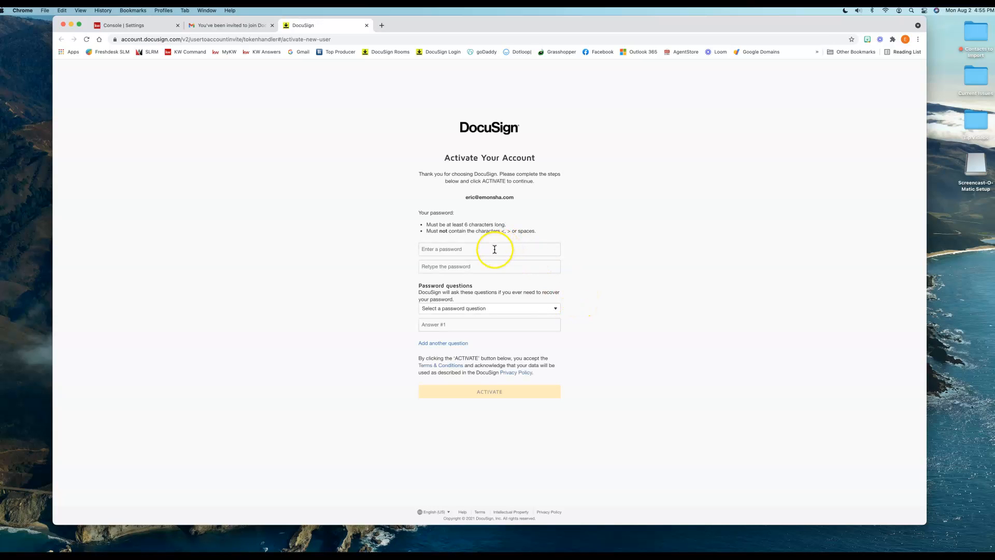
pyautogui.click(489, 249)
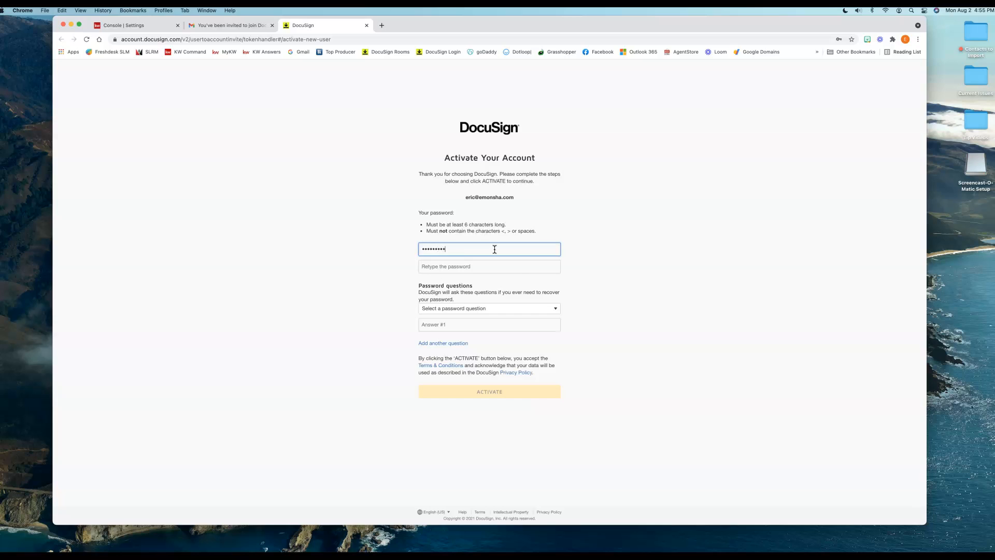
pyautogui.click(494, 266)
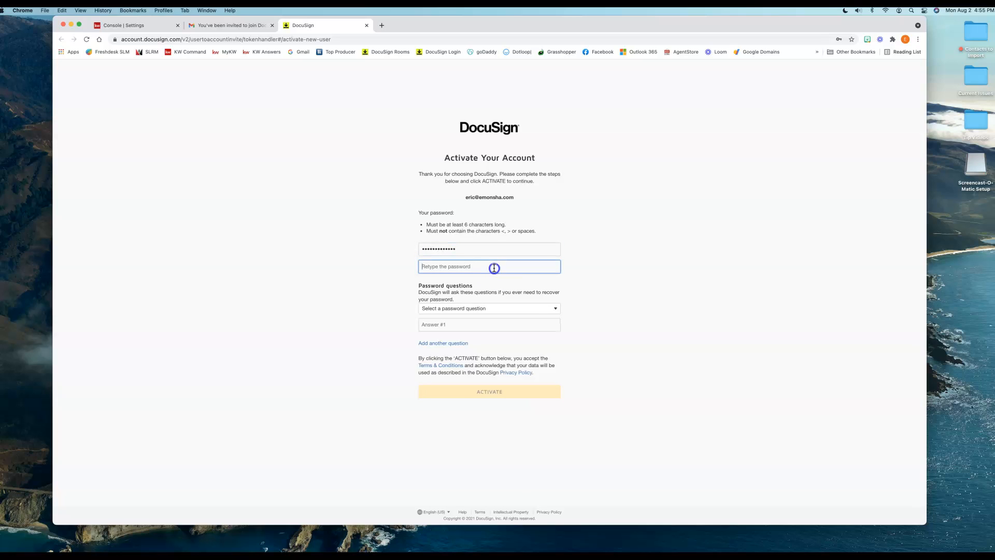
pyautogui.write('•••••')
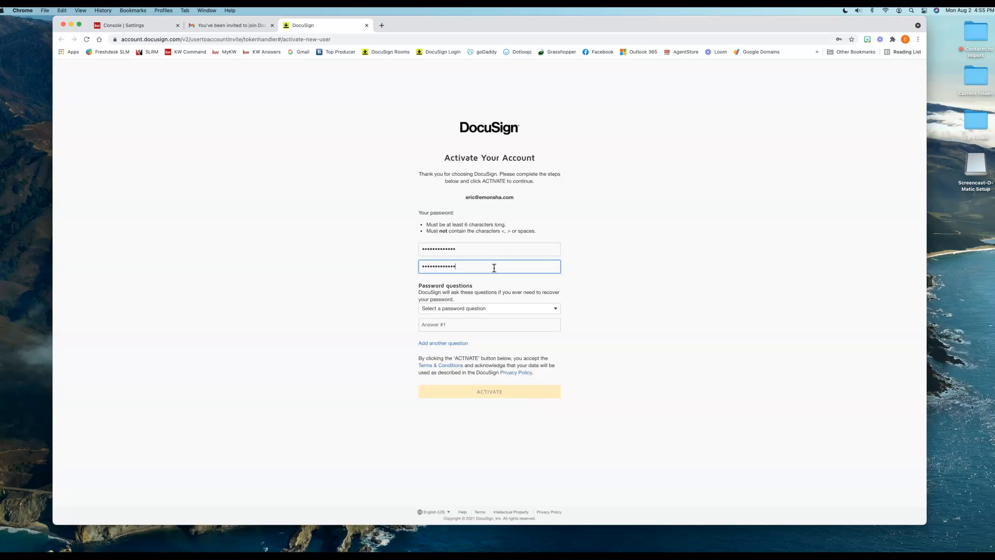
pyautogui.click(487, 308)
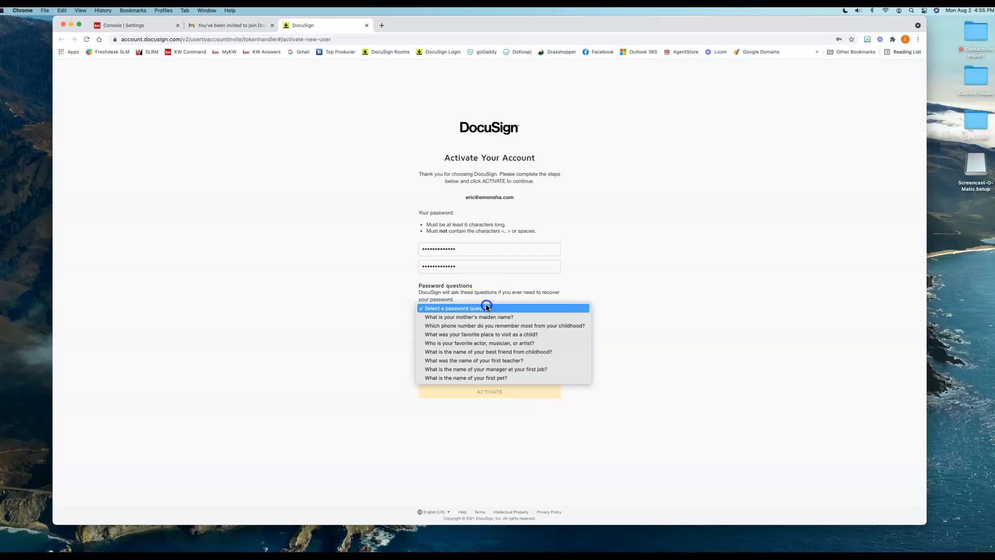
pyautogui.moveTo(562, 329)
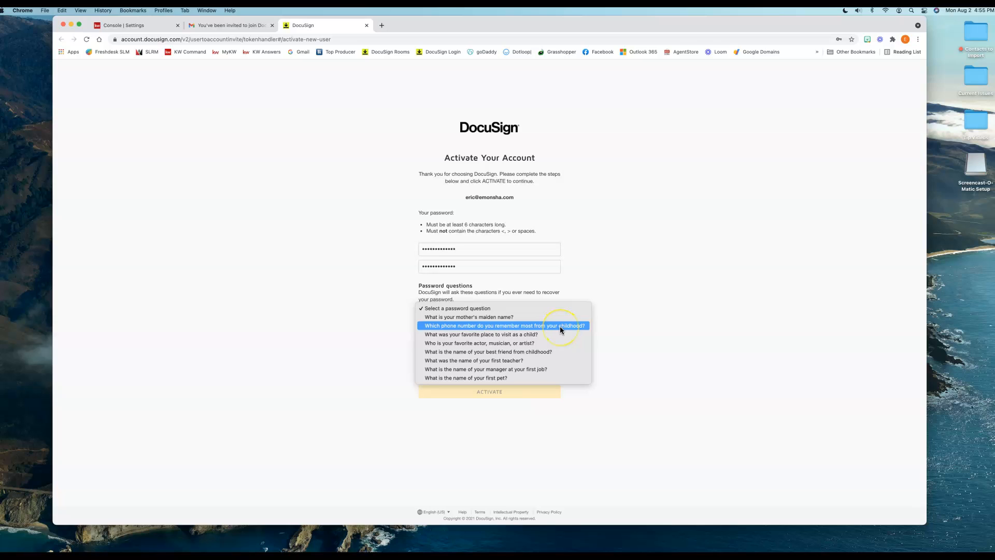
pyautogui.moveTo(560, 331)
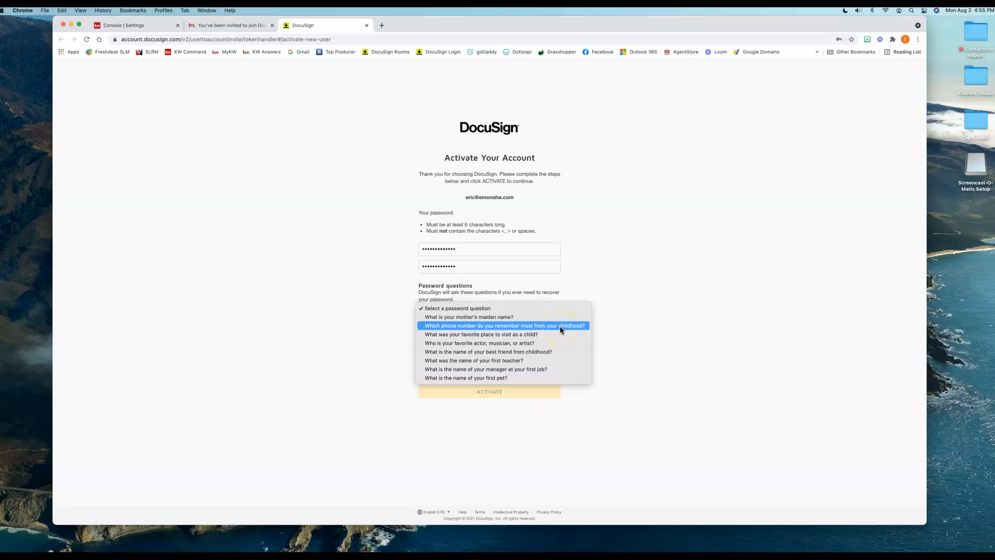
pyautogui.click(505, 326)
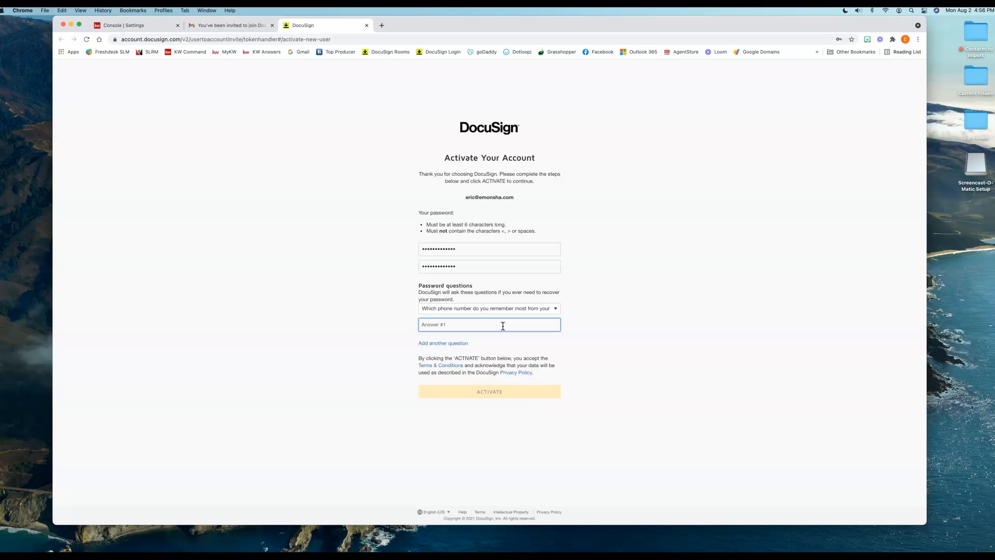
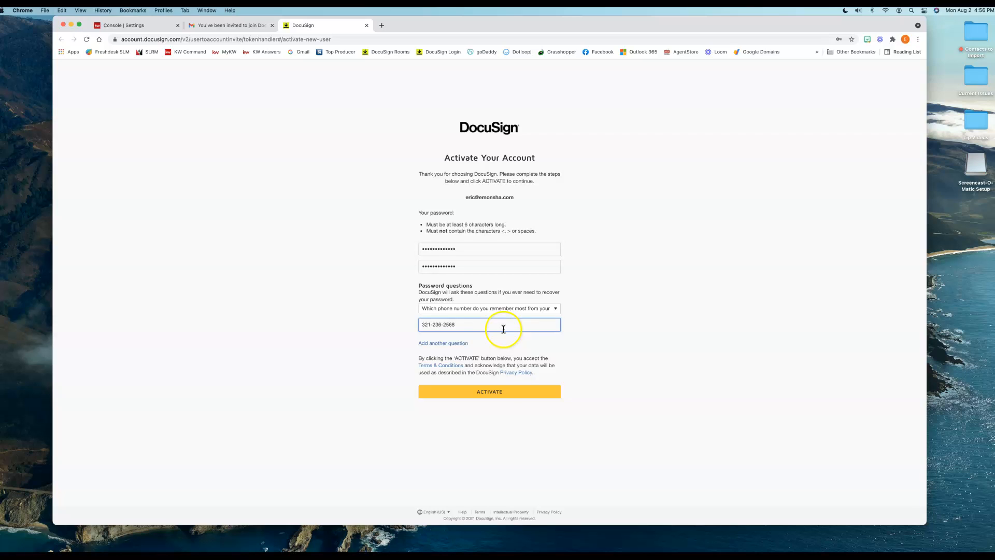
pyautogui.click(489, 391)
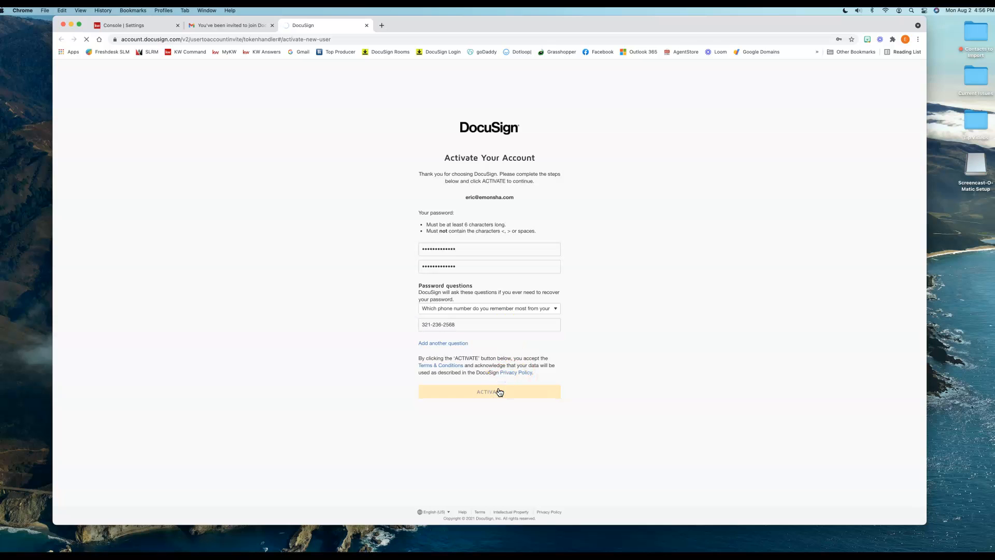
# - Dismiss Chrome's save-password prompt, accept the DocuSign Customer Agreement, and return to the Command settings tab
pyautogui.click(497, 392)
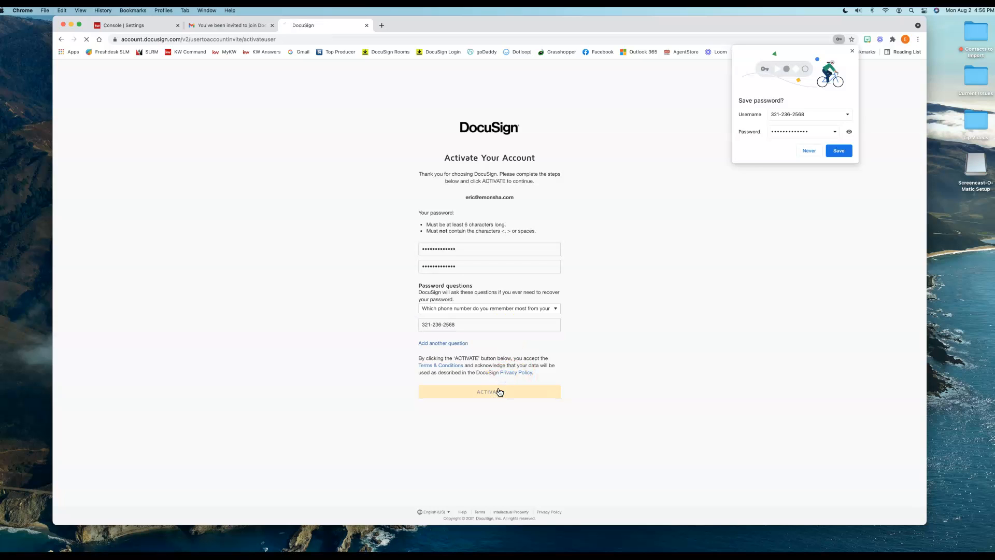
pyautogui.click(489, 392)
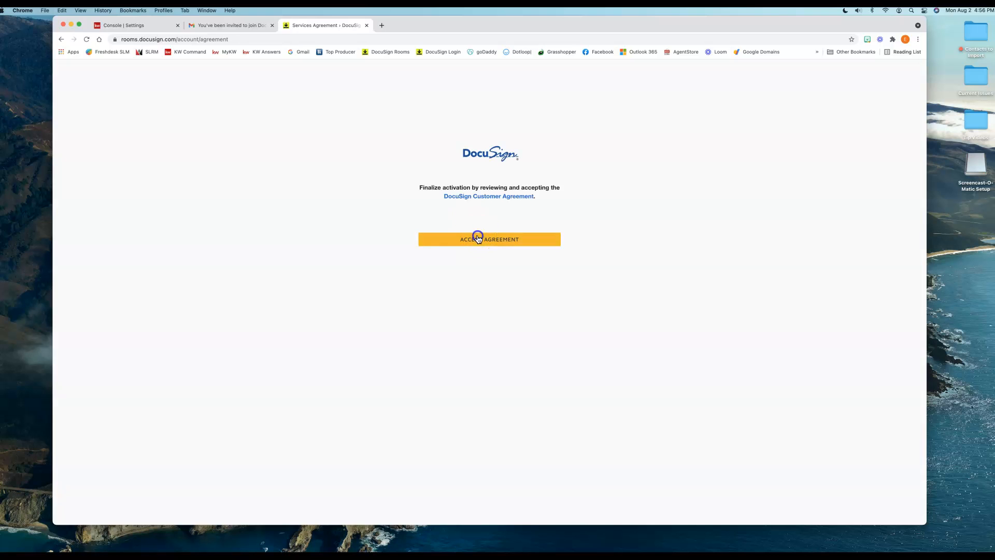
pyautogui.click(479, 239)
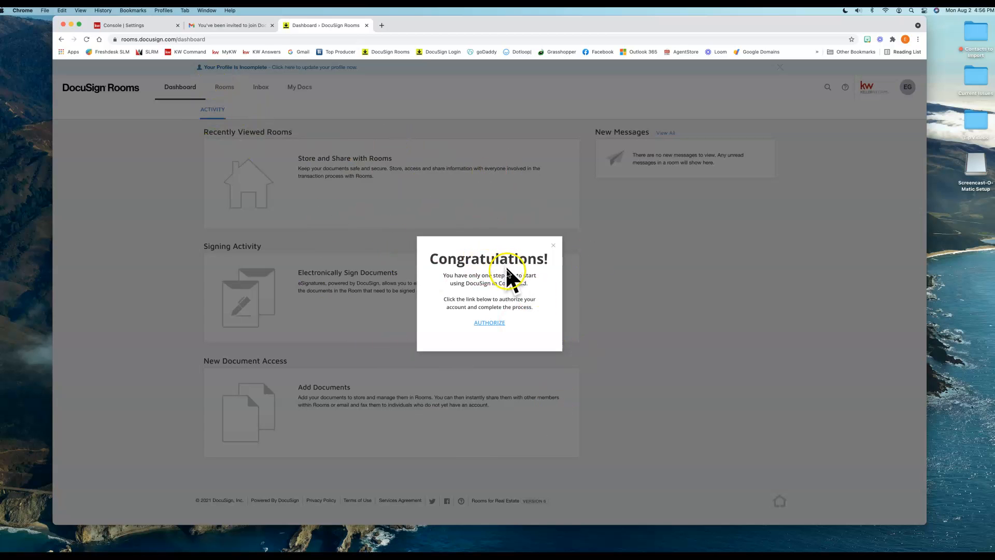
pyautogui.moveTo(515, 292)
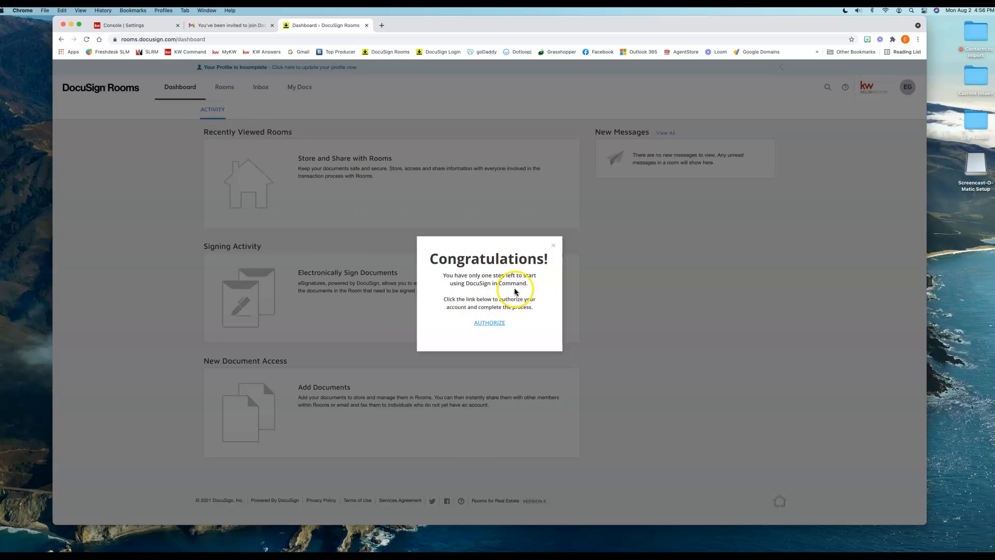
pyautogui.moveTo(495, 243)
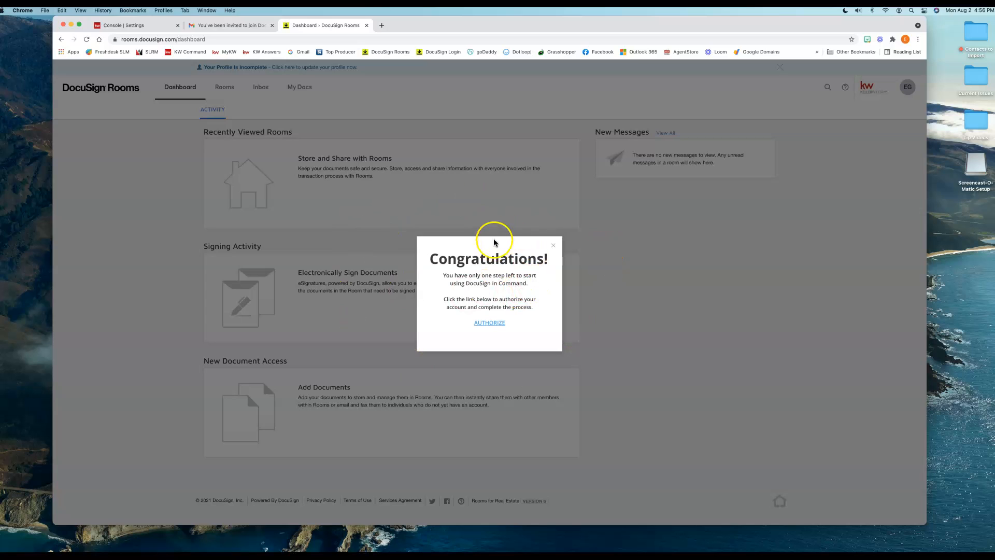
pyautogui.click(118, 25)
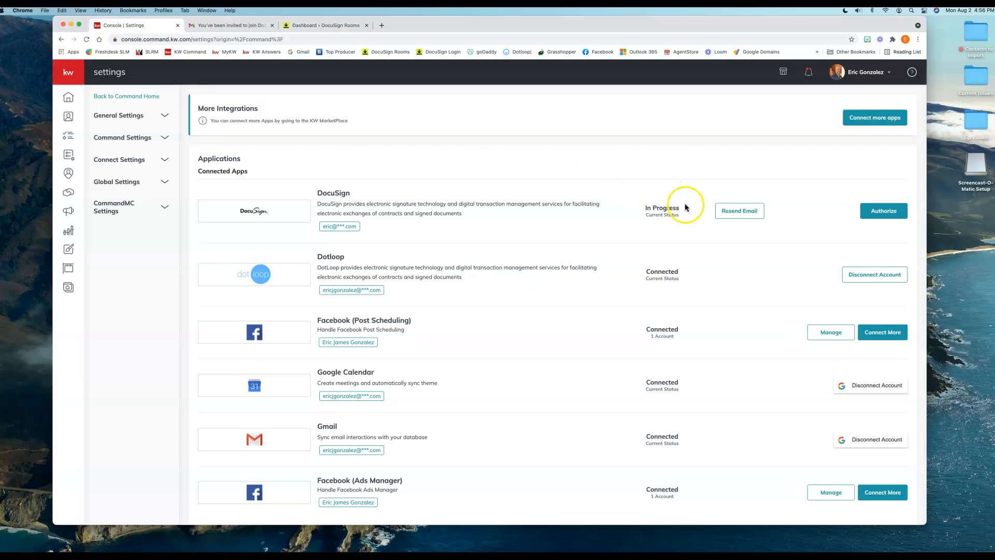
pyautogui.moveTo(315, 195)
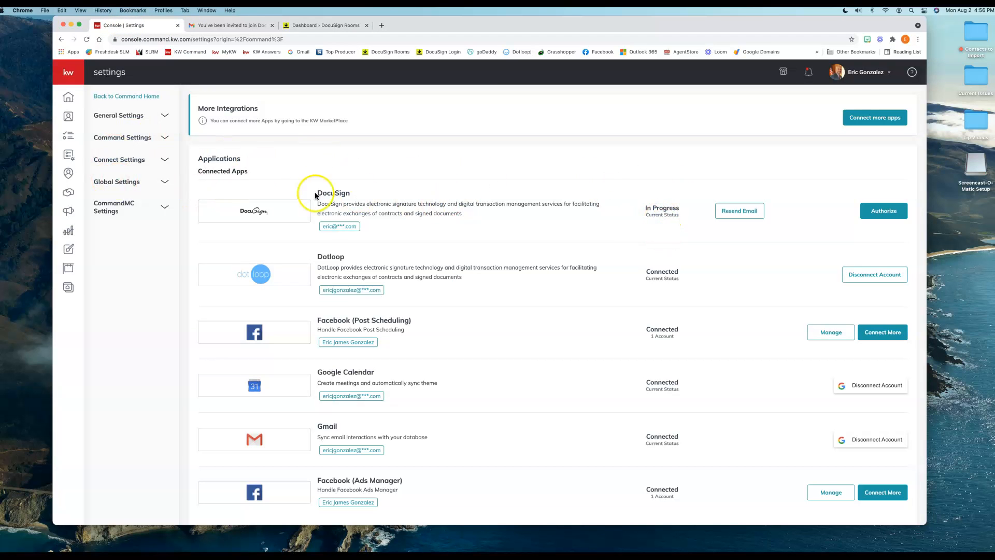
pyautogui.moveTo(321, 30)
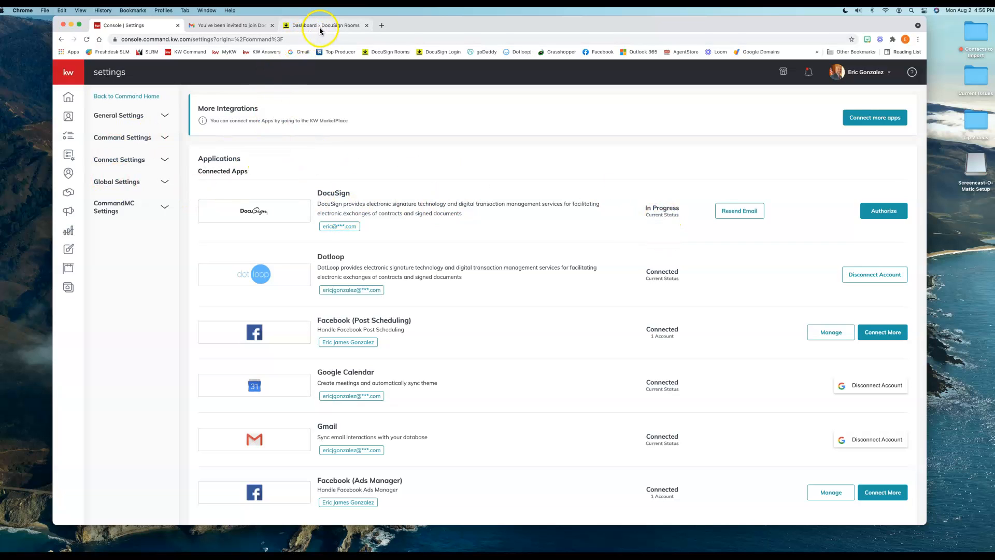
# - From the DocuSign Rooms dashboard, follow the AUTHORIZE link to a fresh Command settings tab
pyautogui.click(323, 25)
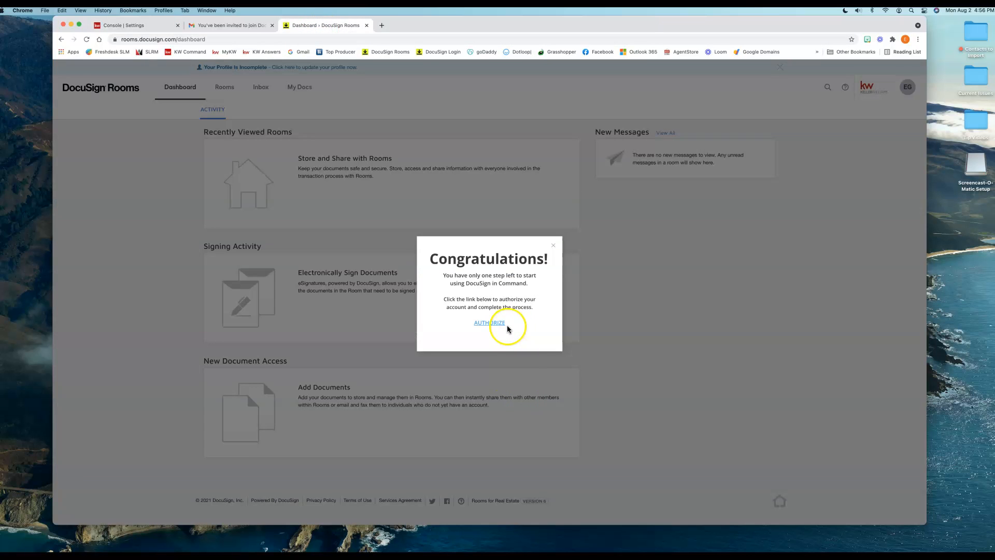
pyautogui.click(489, 322)
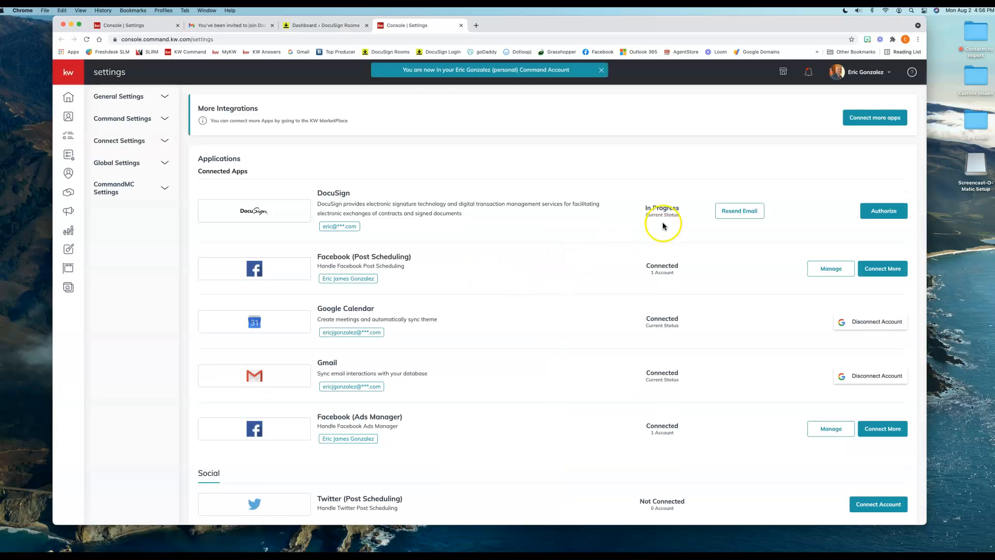
pyautogui.click(601, 70)
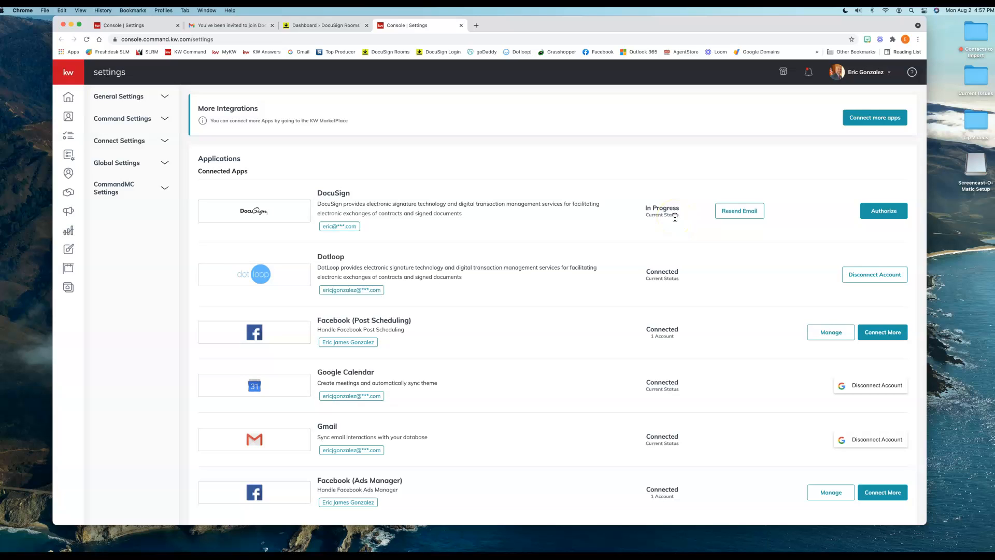
pyautogui.moveTo(675, 221)
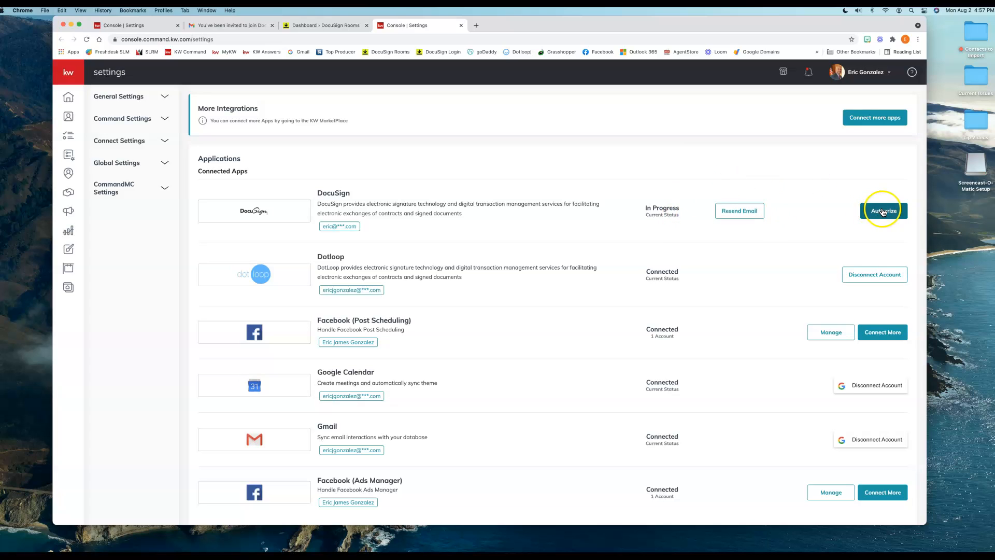
# - Authorize DocuSign: log in with the DocuSign password and accept Keller Williams' requested permissions
pyautogui.click(883, 211)
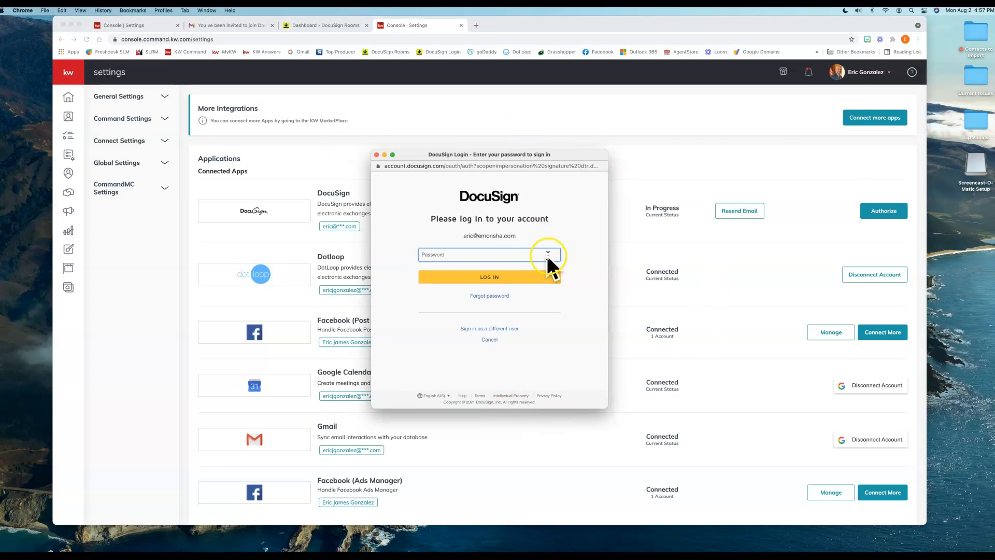
pyautogui.click(489, 255)
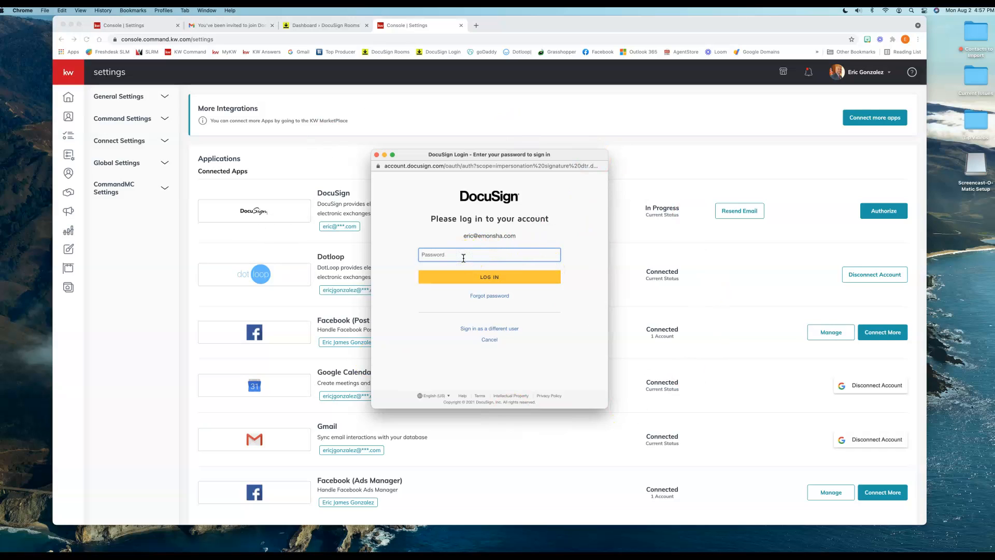
pyautogui.write('●')
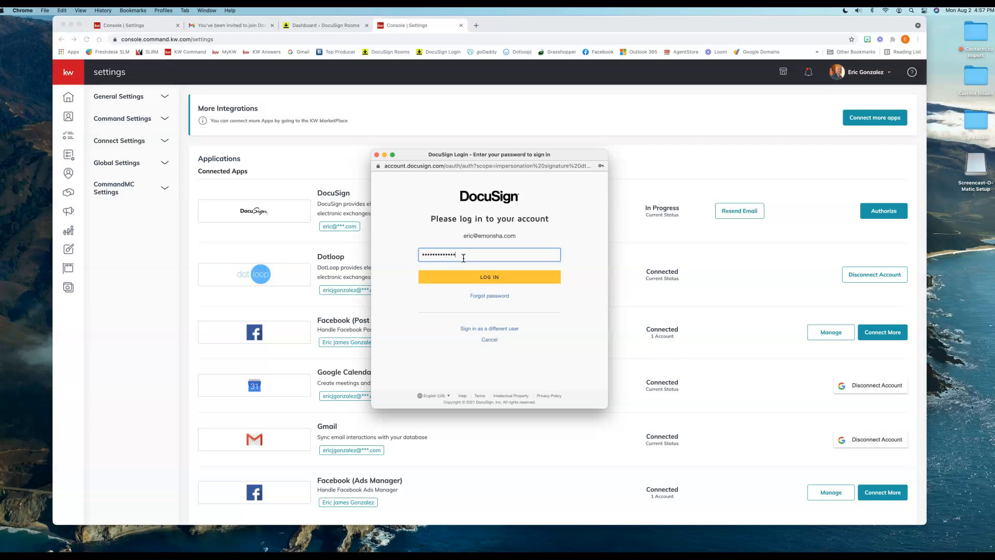
pyautogui.click(489, 277)
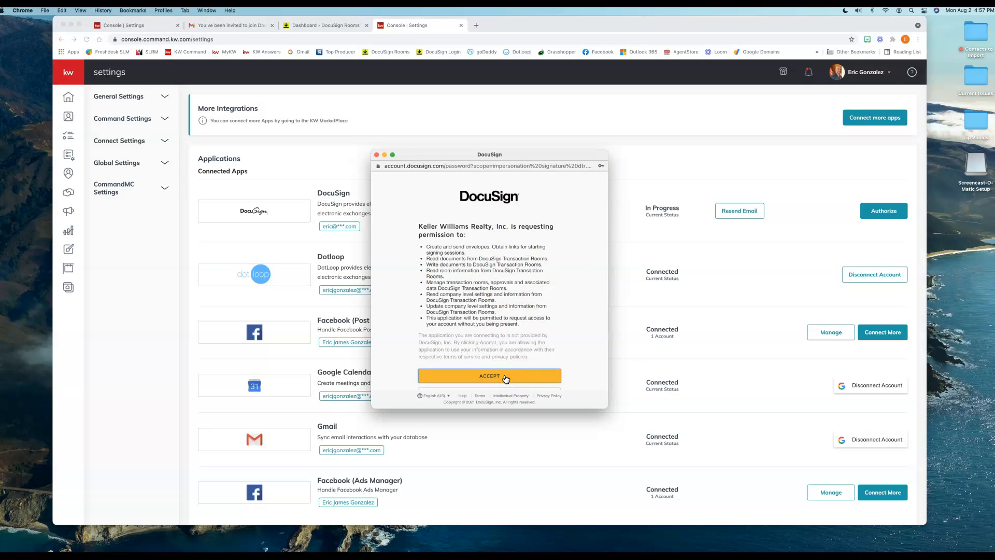
pyautogui.click(489, 376)
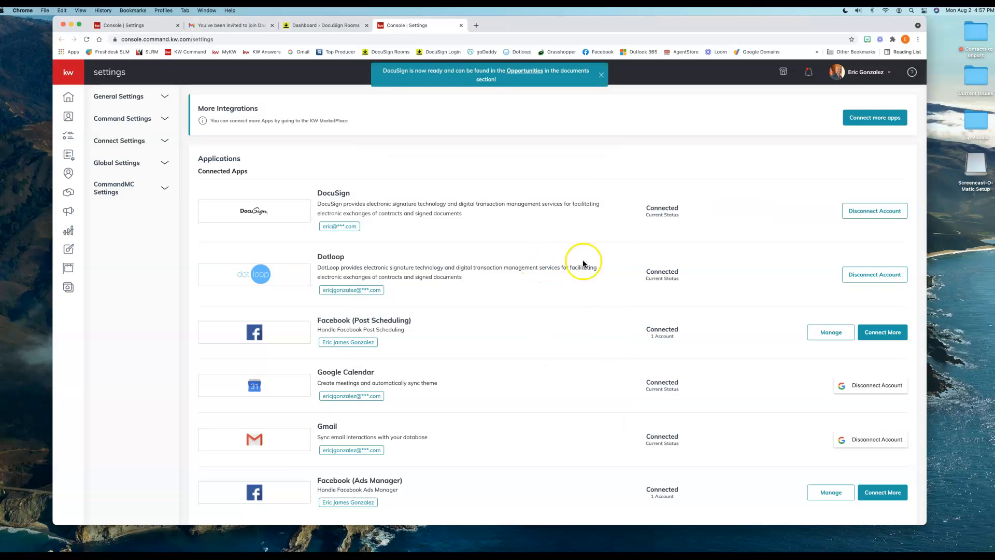
pyautogui.moveTo(668, 228)
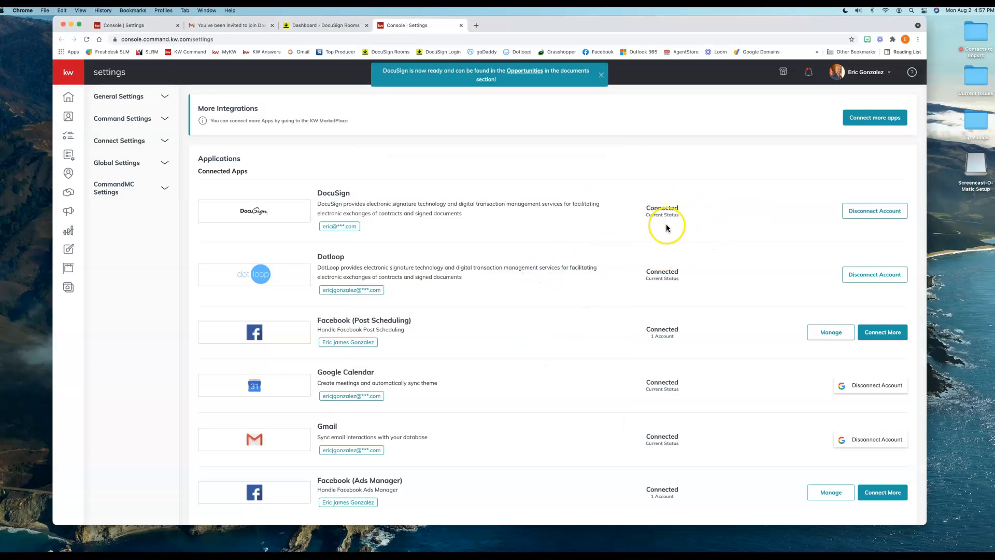
# - Close the 'DocuSign is now ready' banner, leaving DocuSign listed as Connected
pyautogui.click(601, 75)
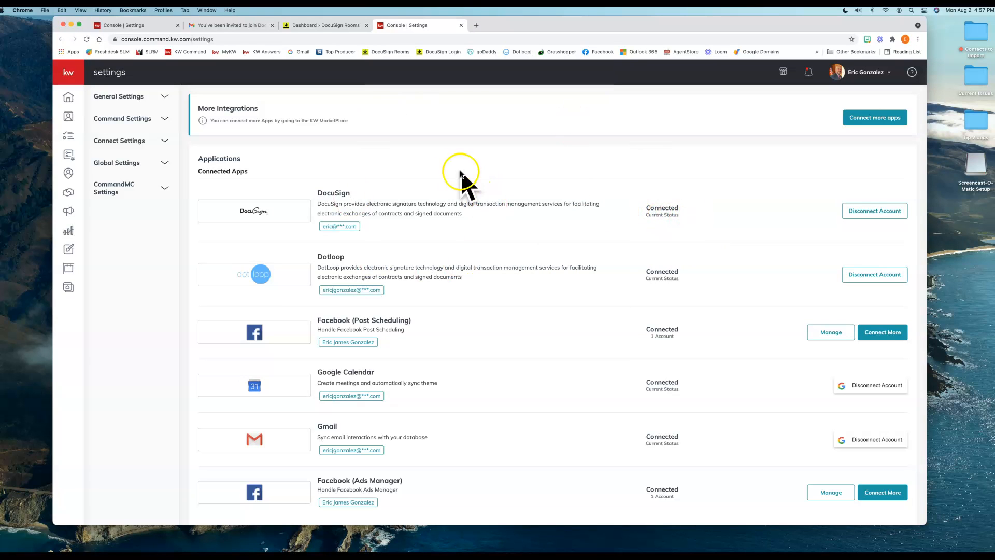
pyautogui.moveTo(471, 223)
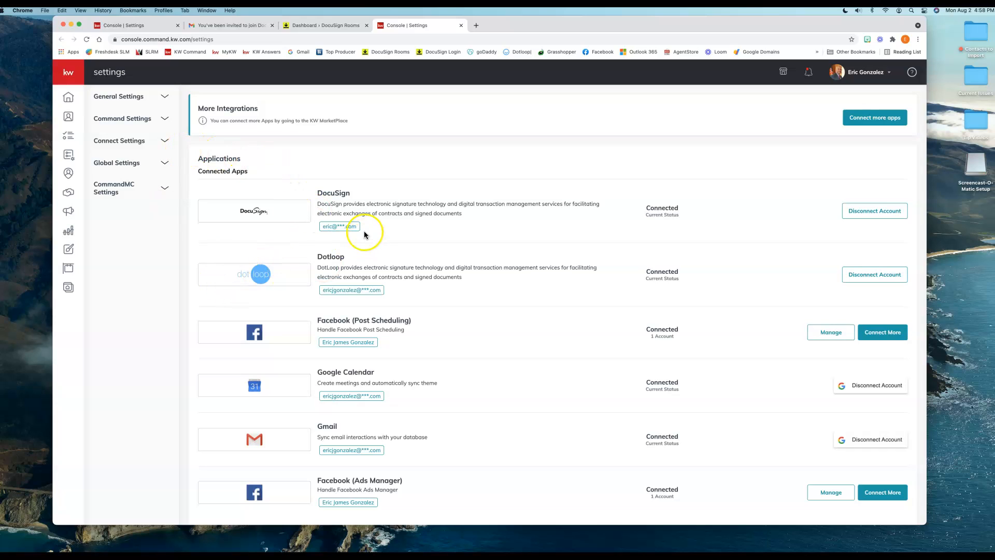
pyautogui.moveTo(315, 193)
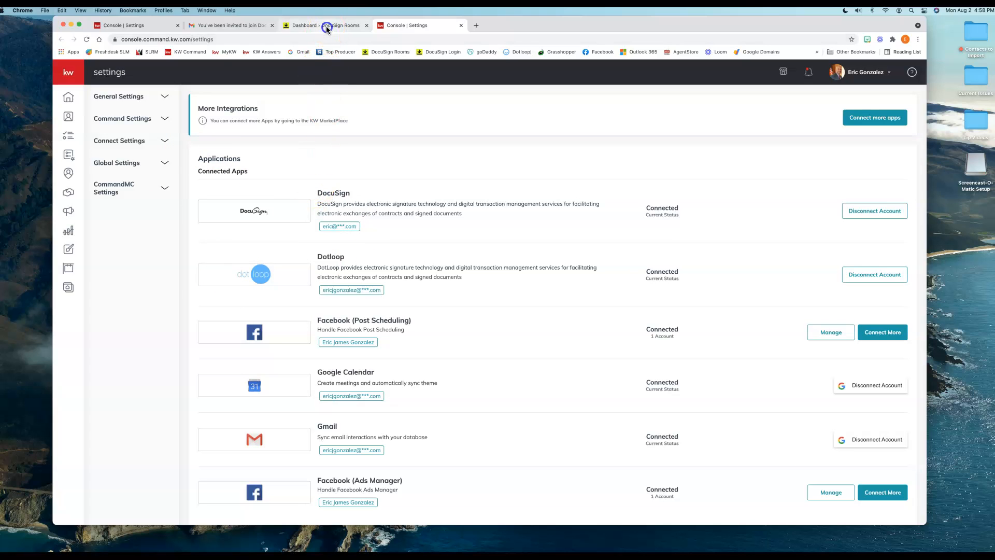
# - Reach the Integrations preferences showing zipForm settings and enabled Dropbox, Google Drive and Box
pyautogui.click(323, 25)
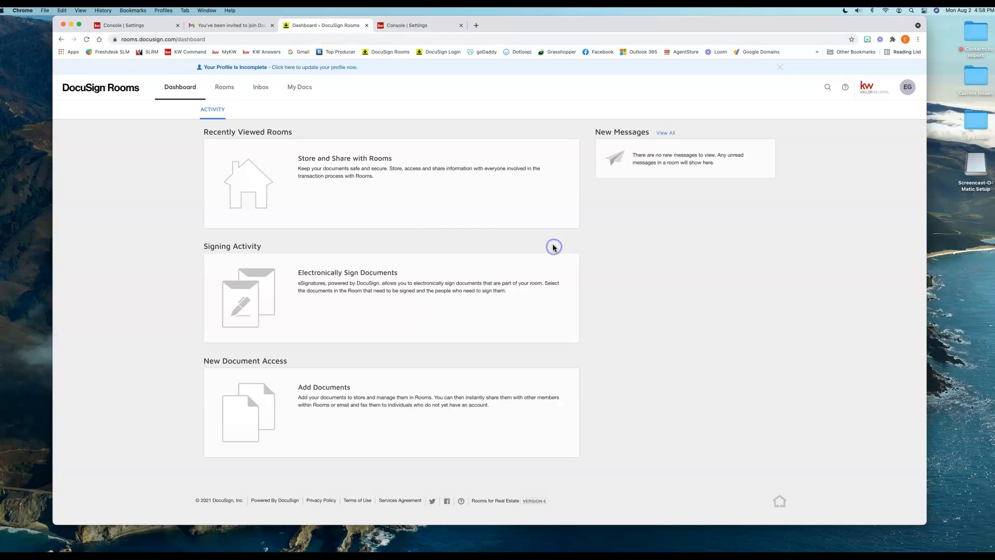
pyautogui.moveTo(466, 231)
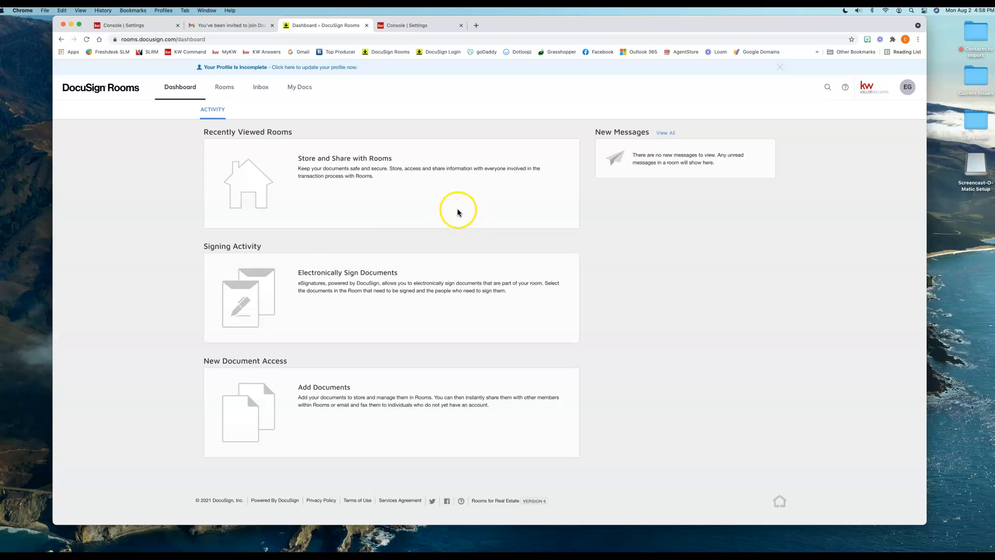
pyautogui.moveTo(537, 203)
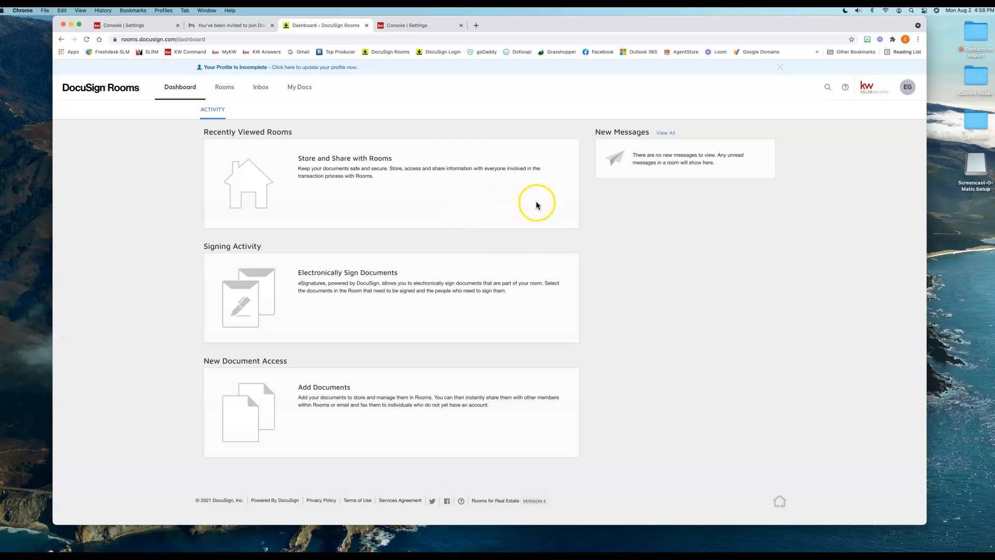
pyautogui.moveTo(906, 95)
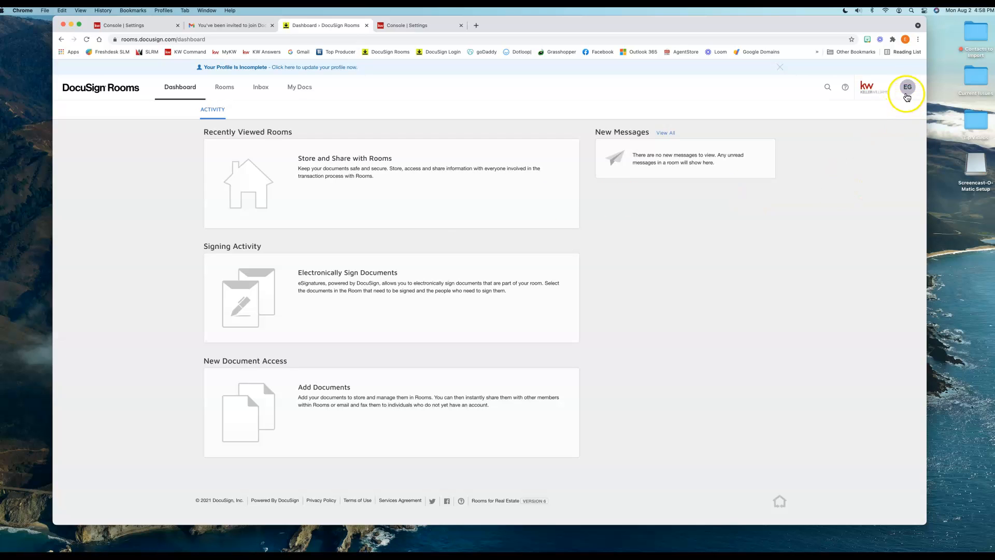
pyautogui.click(905, 87)
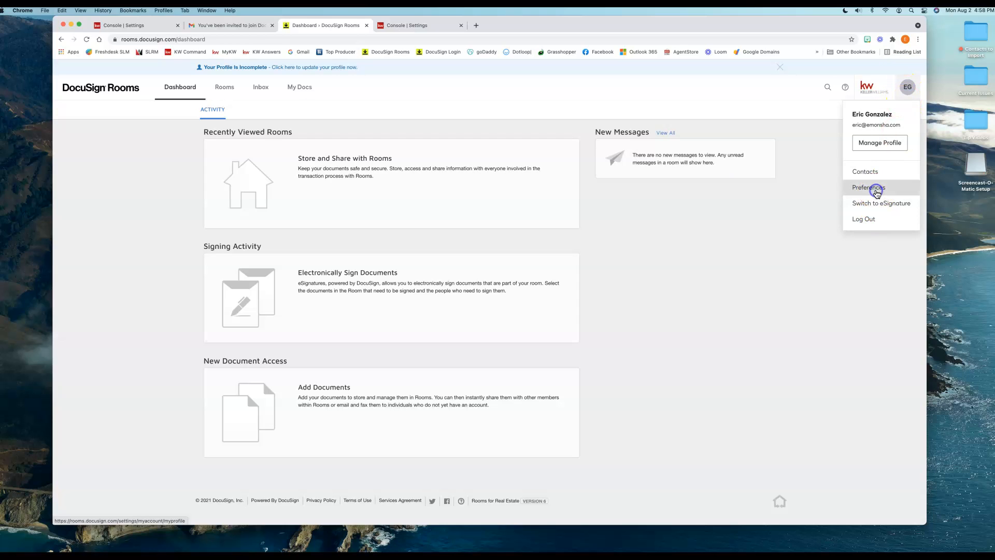
pyautogui.click(869, 186)
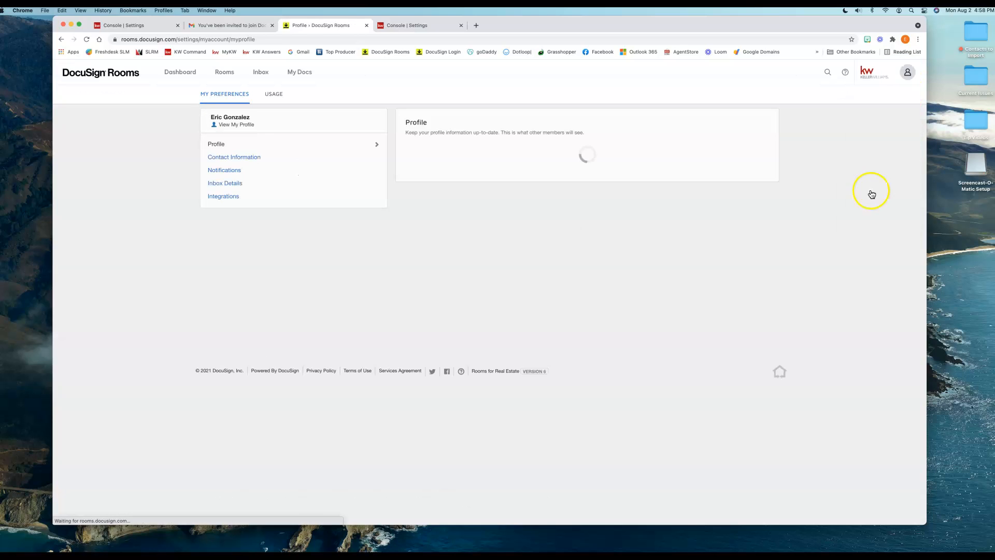
pyautogui.click(224, 196)
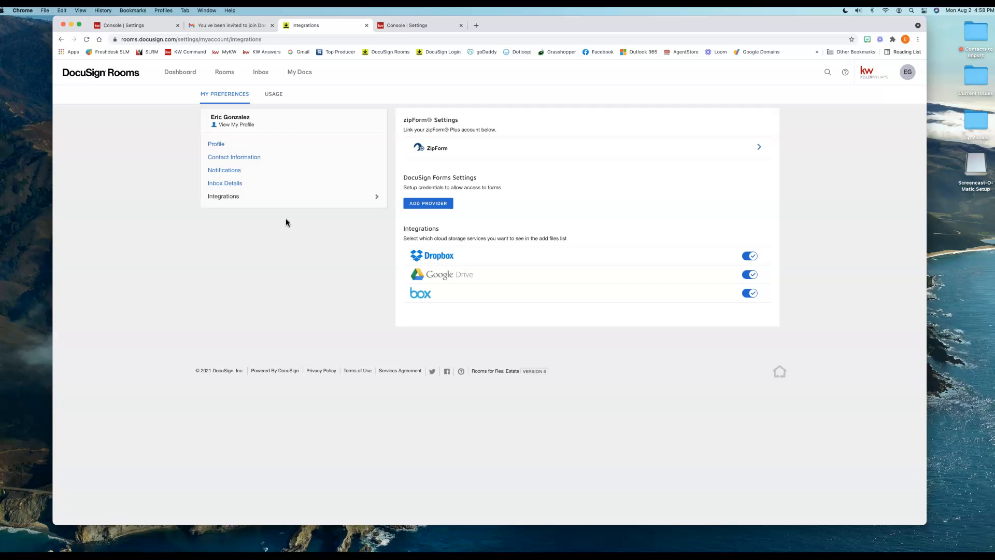
pyautogui.moveTo(297, 74)
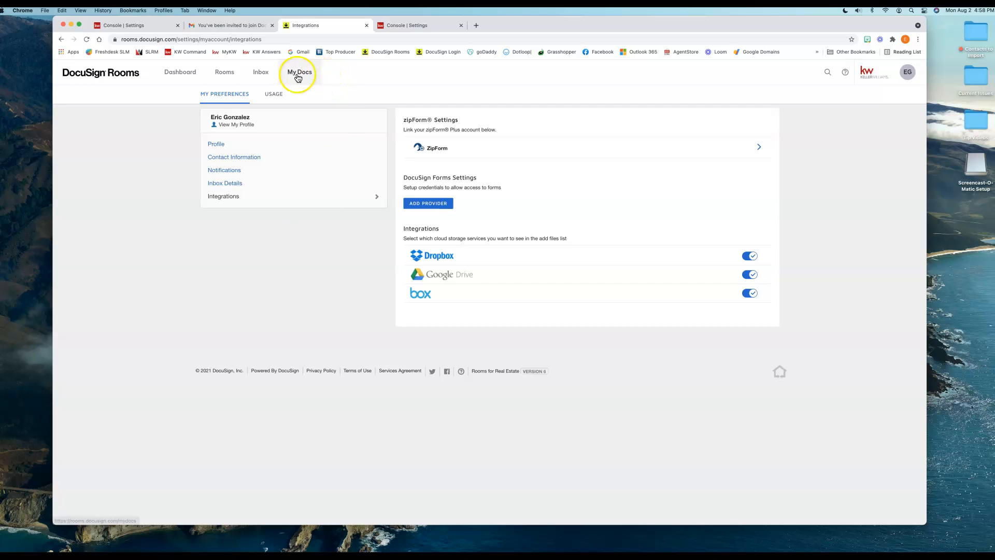
# - View the My Docs Forms folders: contract, listing, KW and Stellar MLS sets, no Florida Realtors folder
pyautogui.click(298, 73)
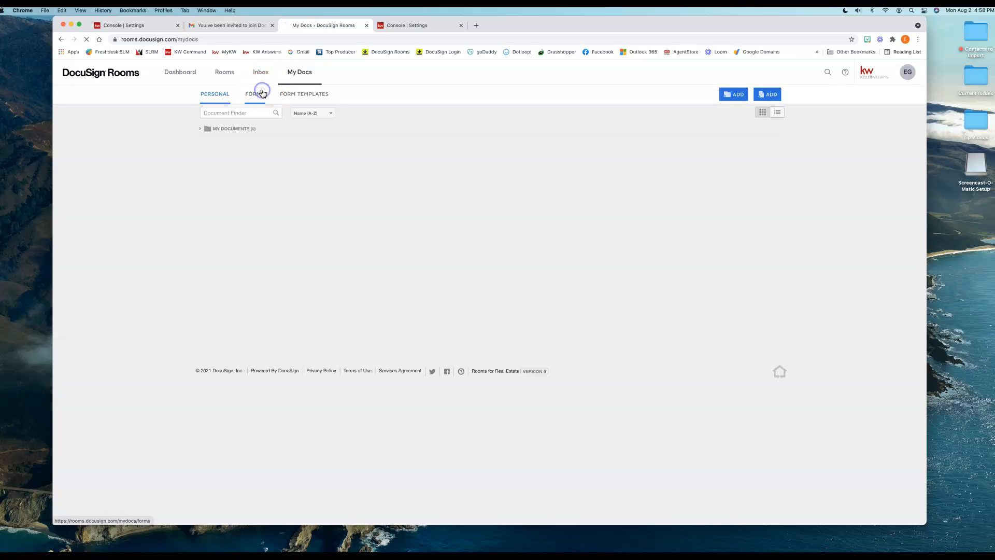
pyautogui.click(255, 94)
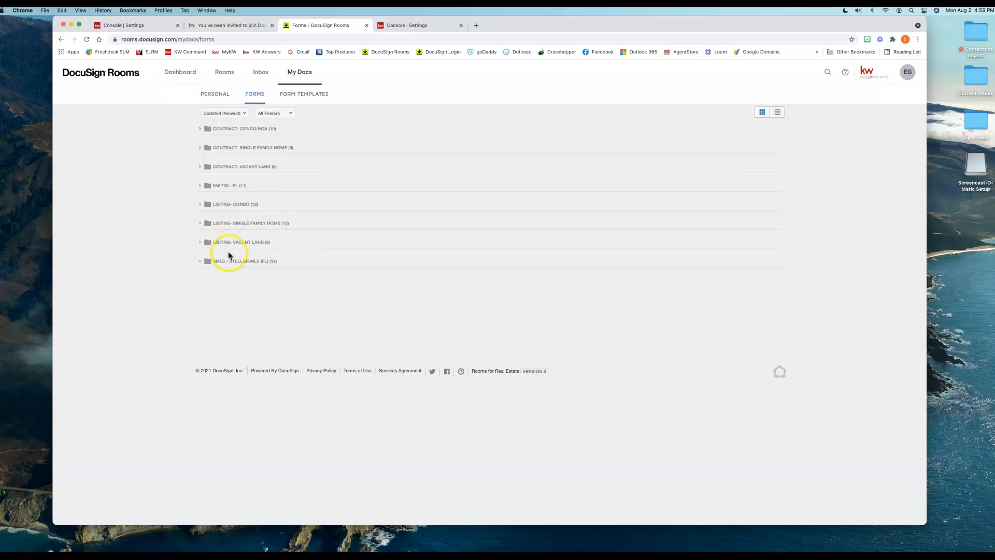
pyautogui.moveTo(263, 266)
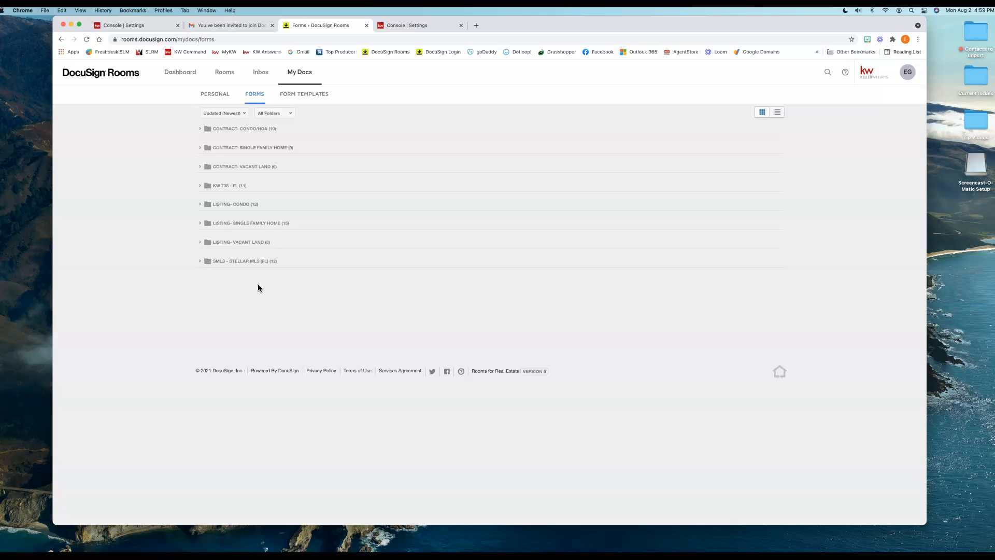
pyautogui.moveTo(264, 286)
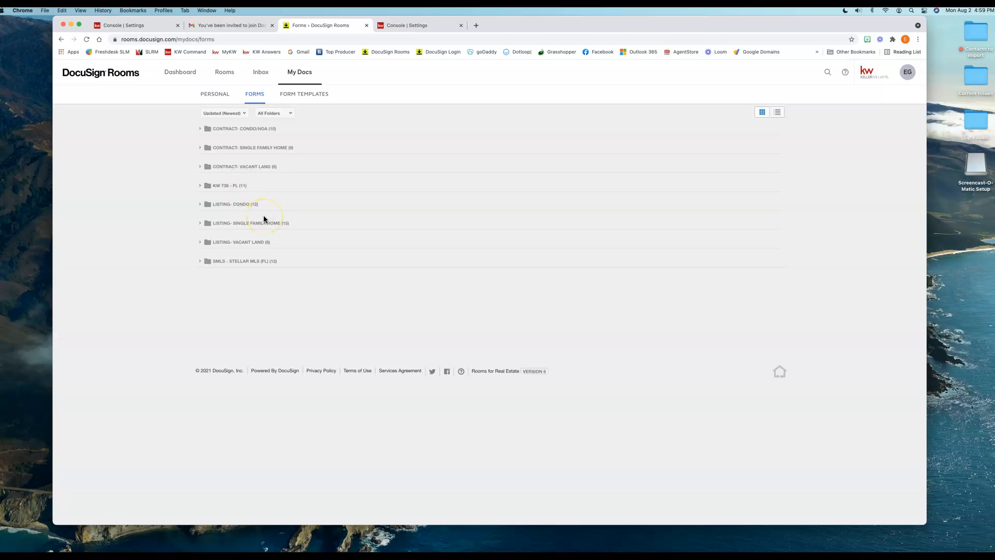
pyautogui.moveTo(197, 159)
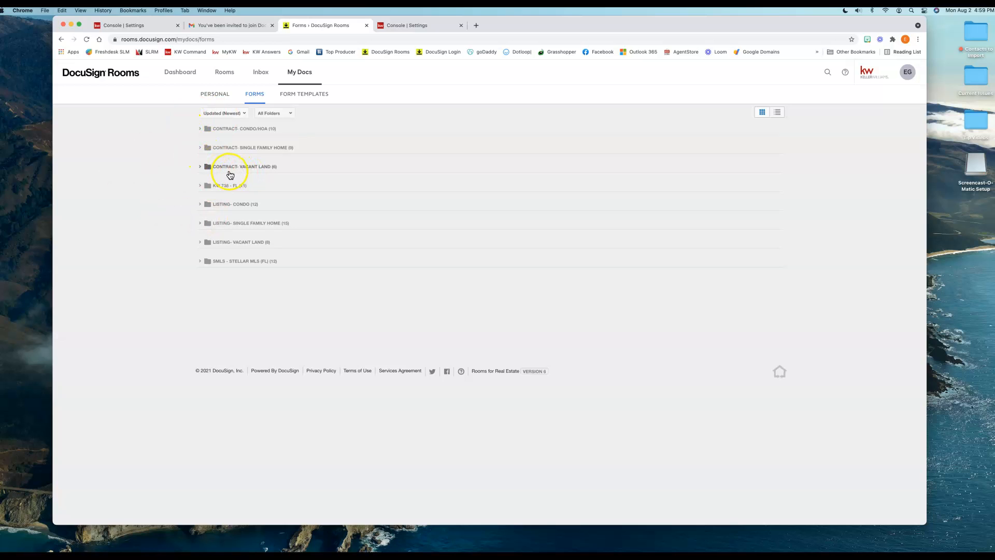
pyautogui.moveTo(275, 176)
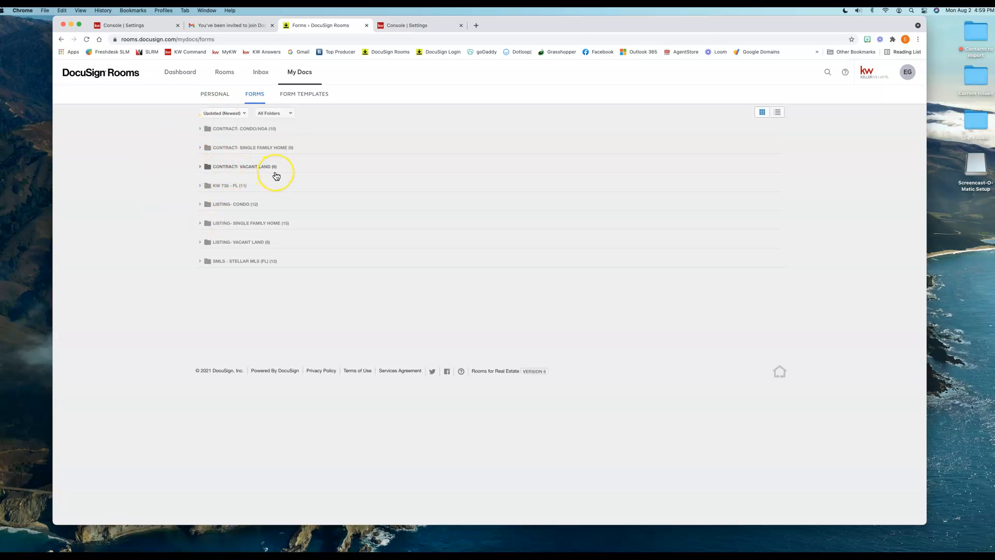
pyautogui.moveTo(257, 244)
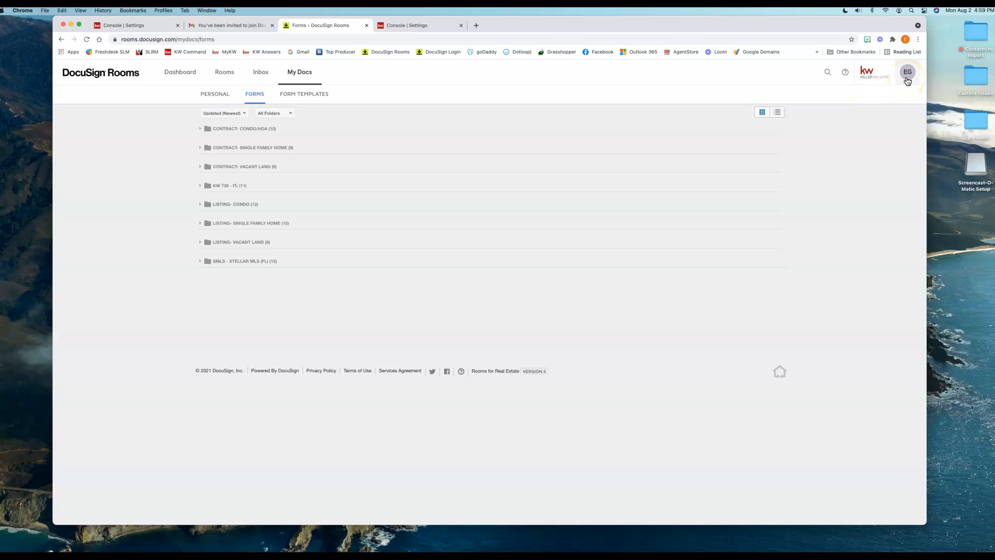
# - Return to the Integrations preferences from the EG profile menu to set up a forms provider
pyautogui.click(907, 72)
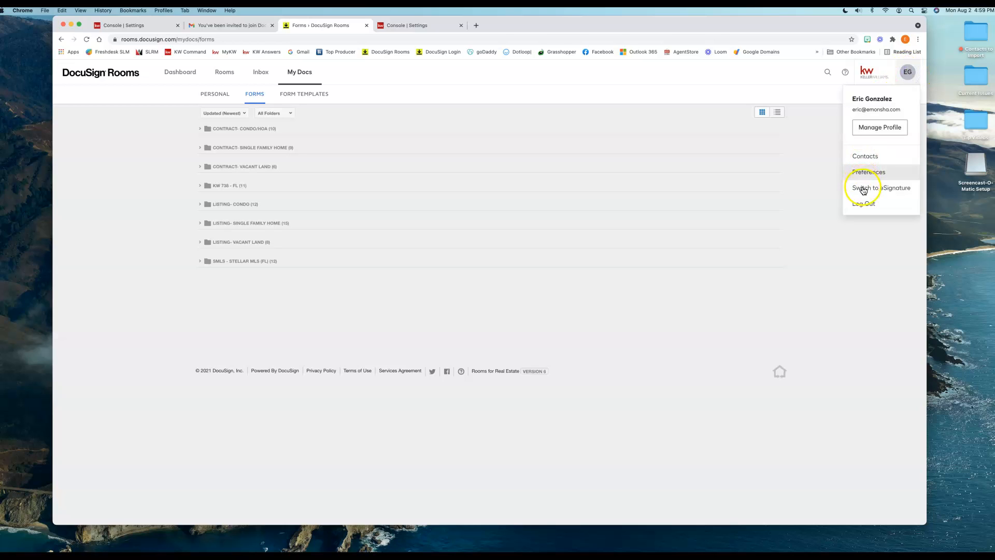
pyautogui.moveTo(866, 178)
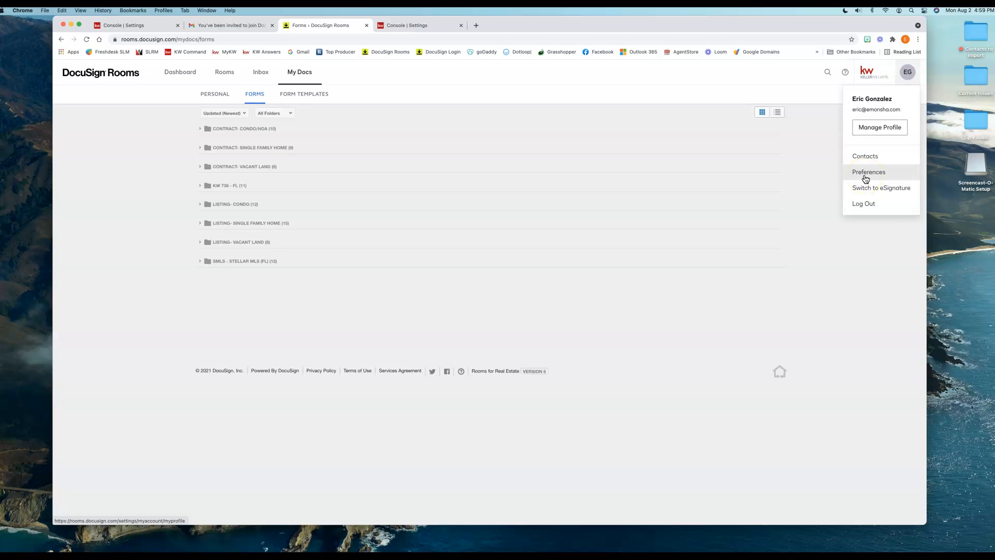
pyautogui.click(868, 172)
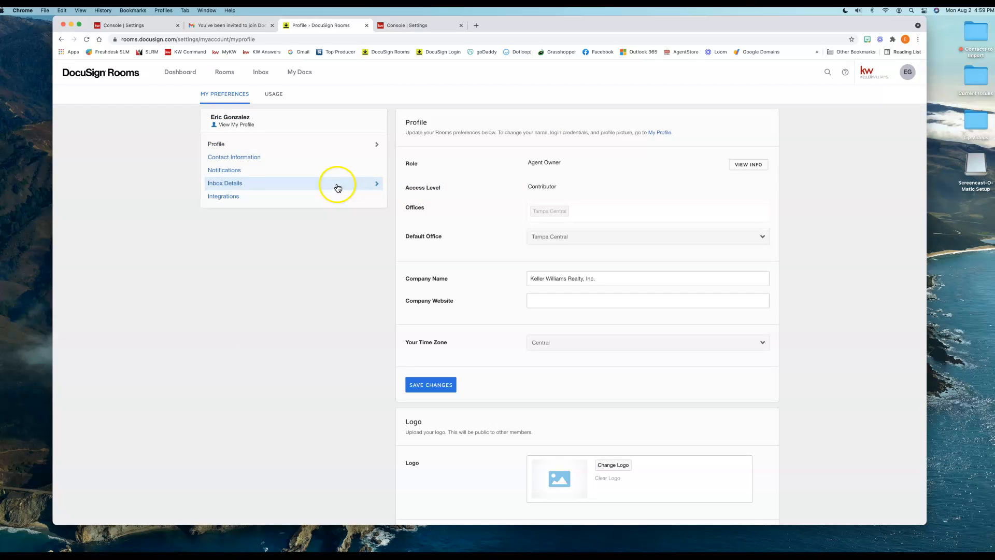
pyautogui.click(224, 196)
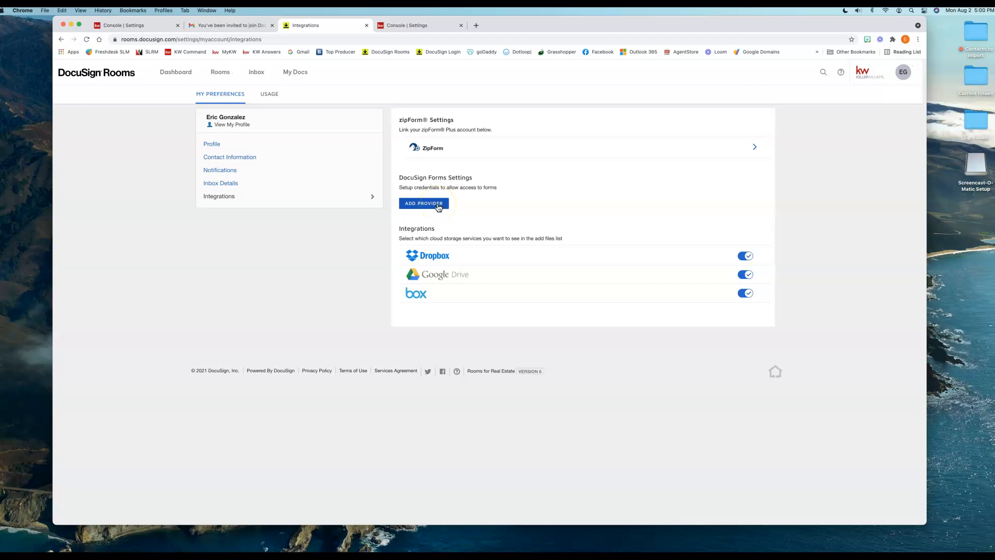
# - Add the National Association of Realtors forms provider and follow the Find your NRDS ID link
pyautogui.click(423, 203)
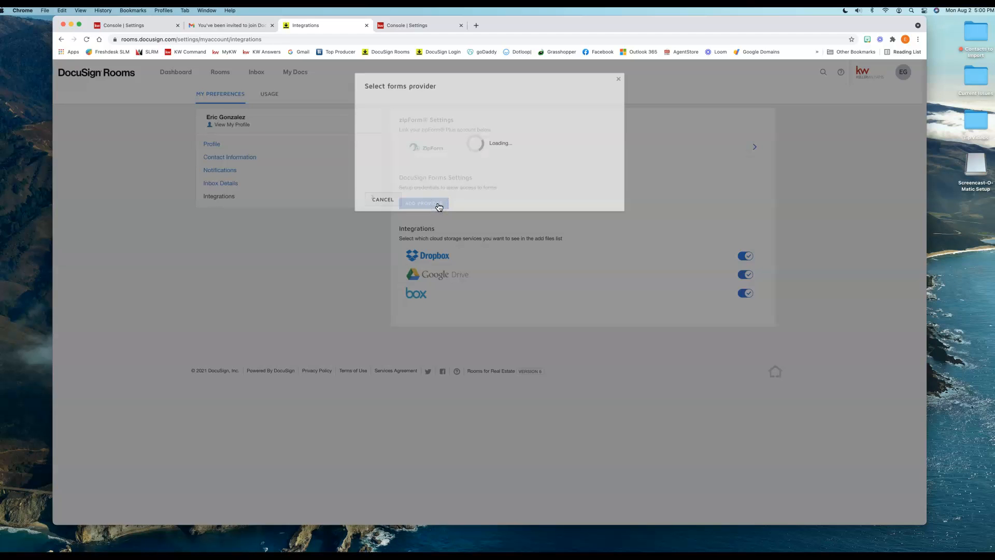
pyautogui.click(421, 203)
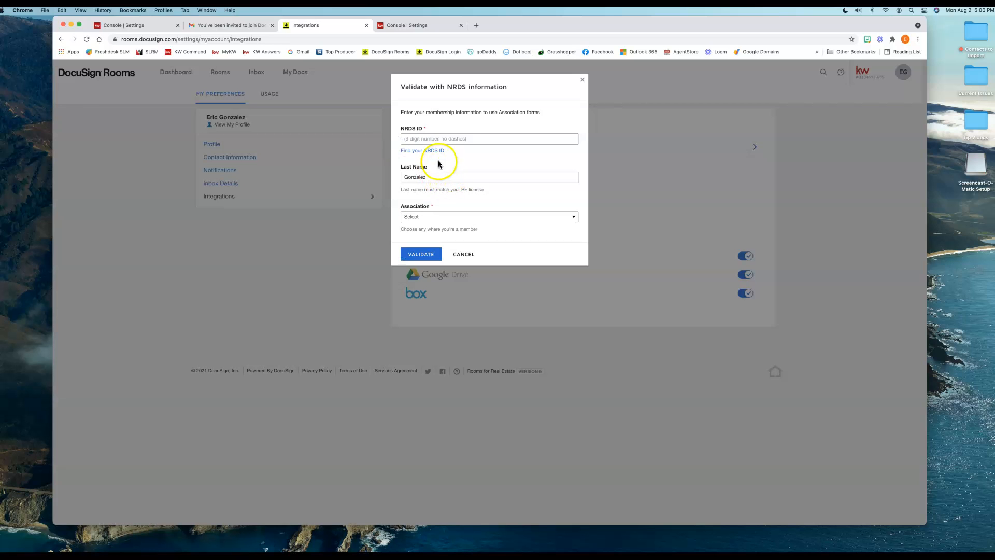
pyautogui.moveTo(436, 155)
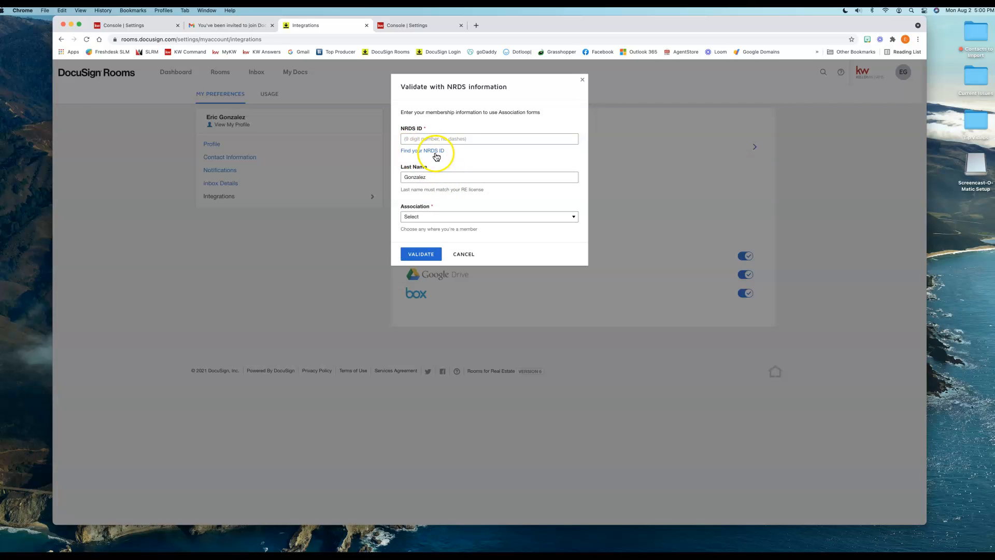
pyautogui.click(432, 150)
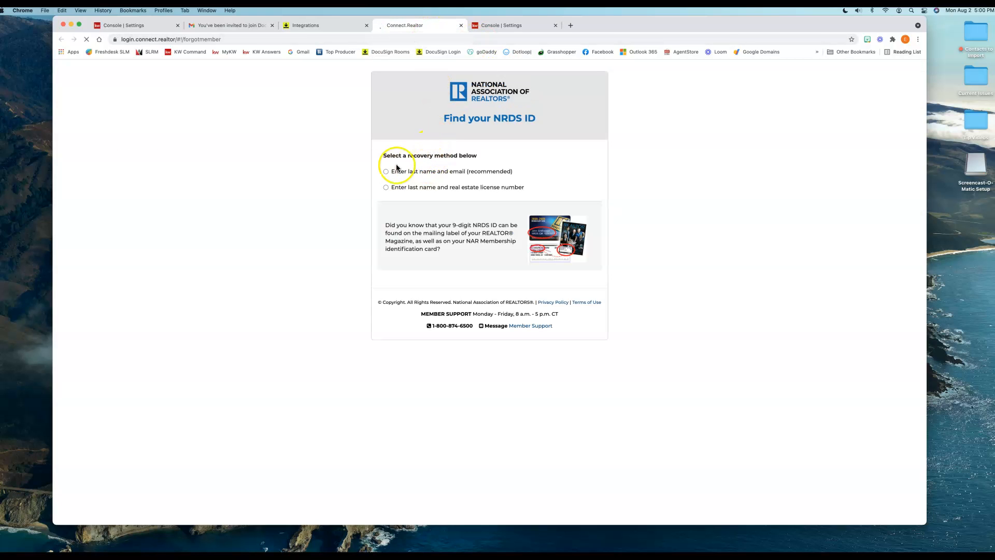
# - Try both NRDS ID recovery options and settle on last name and email
pyautogui.click(385, 172)
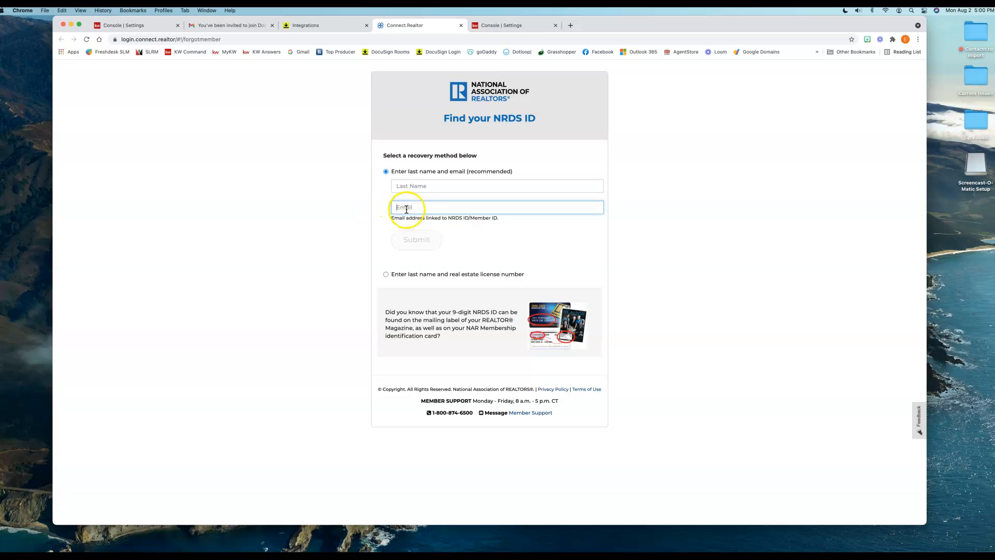
pyautogui.moveTo(464, 261)
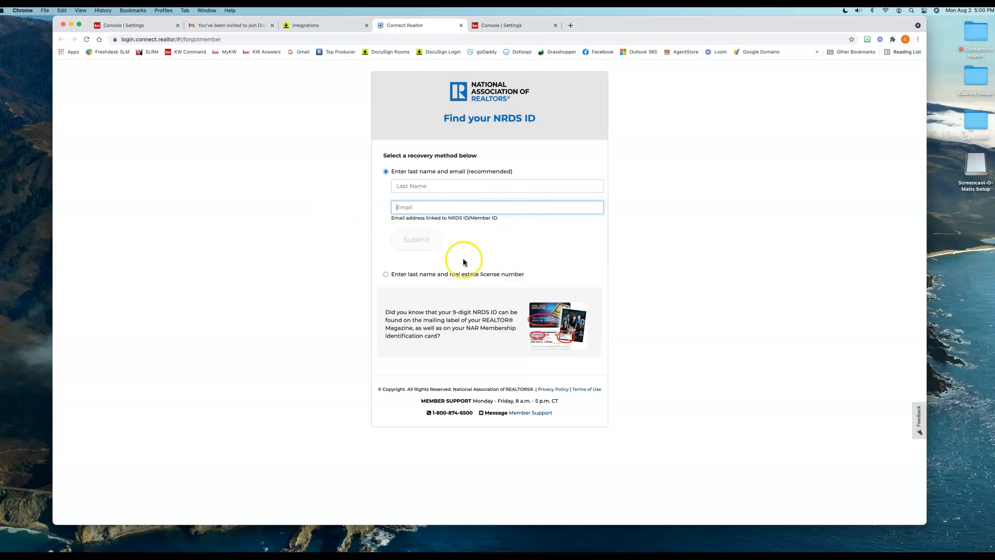
pyautogui.click(385, 274)
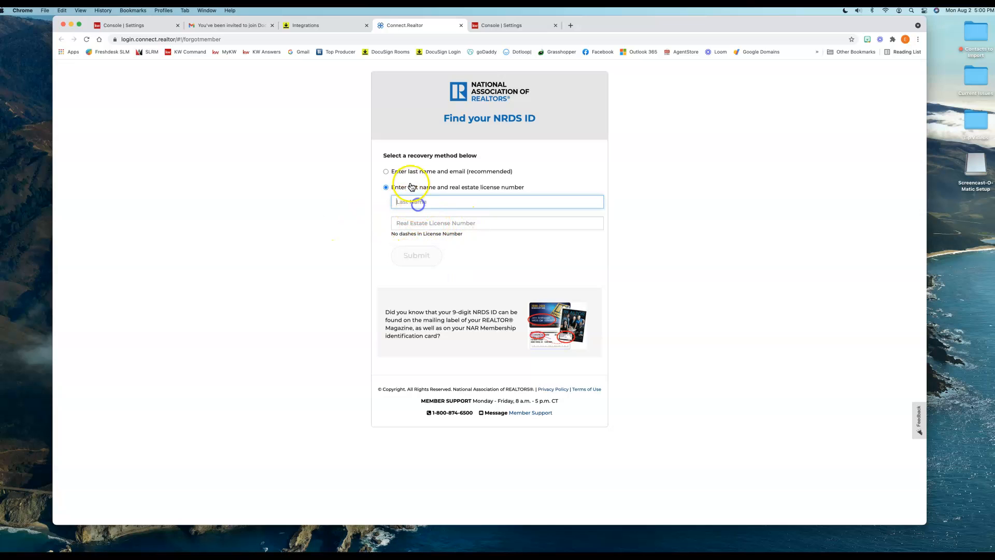
pyautogui.click(386, 171)
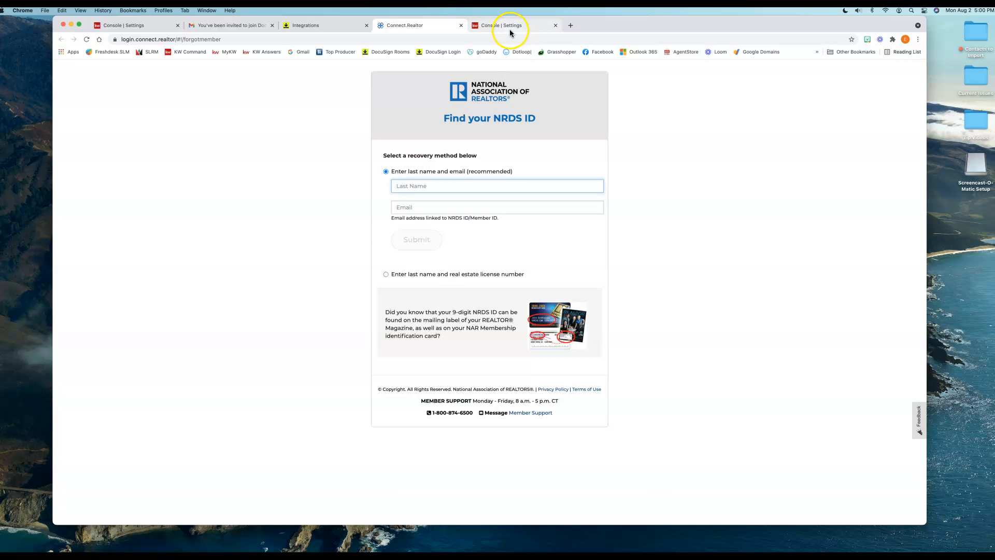
# - Check the KW Command settings, where DocuSign, Dotloop, Facebook, Google Calendar and Gmail show as connected
pyautogui.click(505, 24)
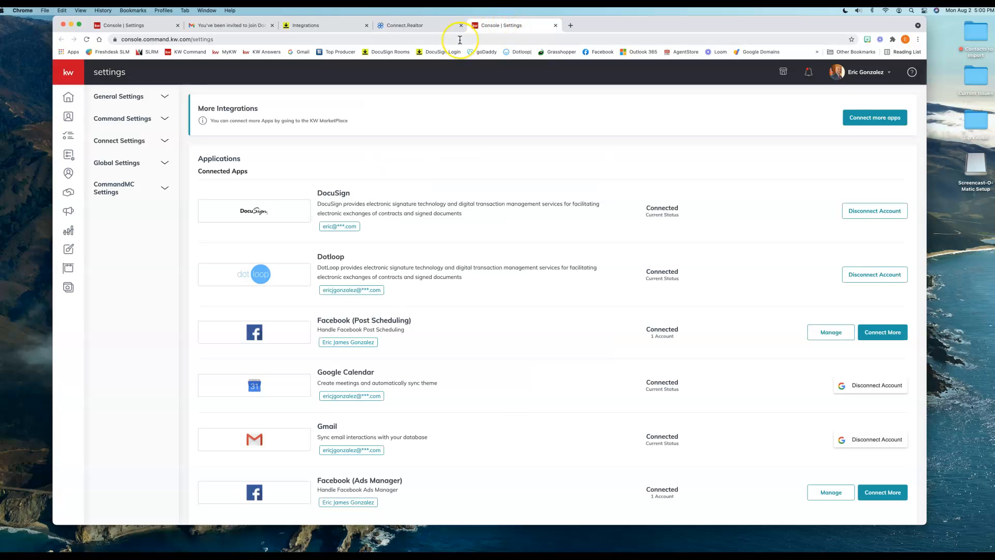
pyautogui.moveTo(458, 40)
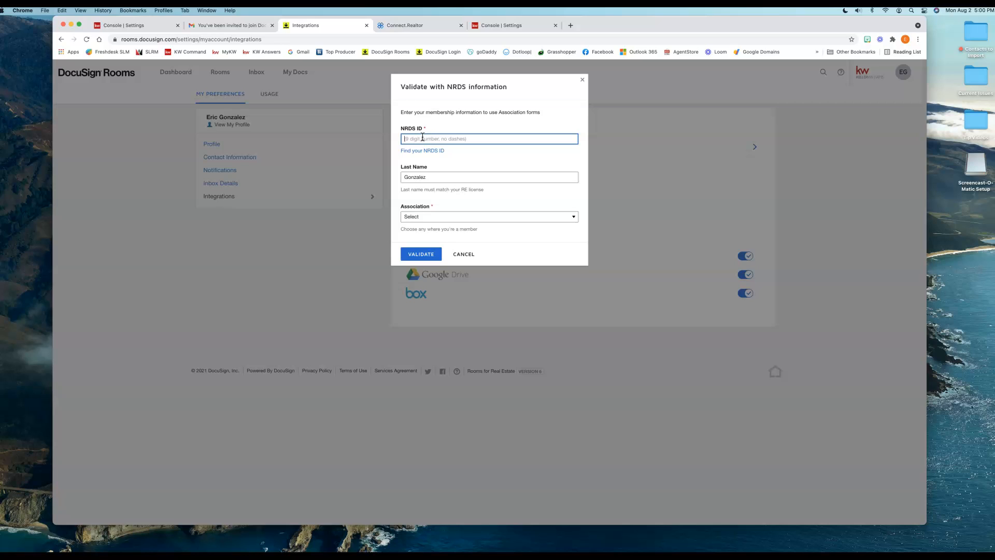
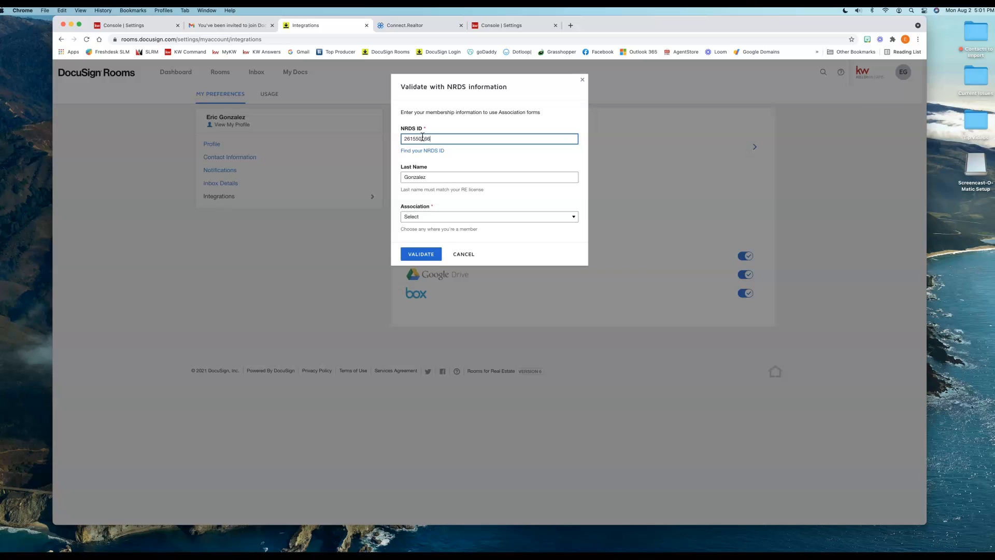
# - Validate the NRDS ID with FLORIDA ASSOCIATION OF REALTORS®, confirming two association memberships
pyautogui.click(489, 215)
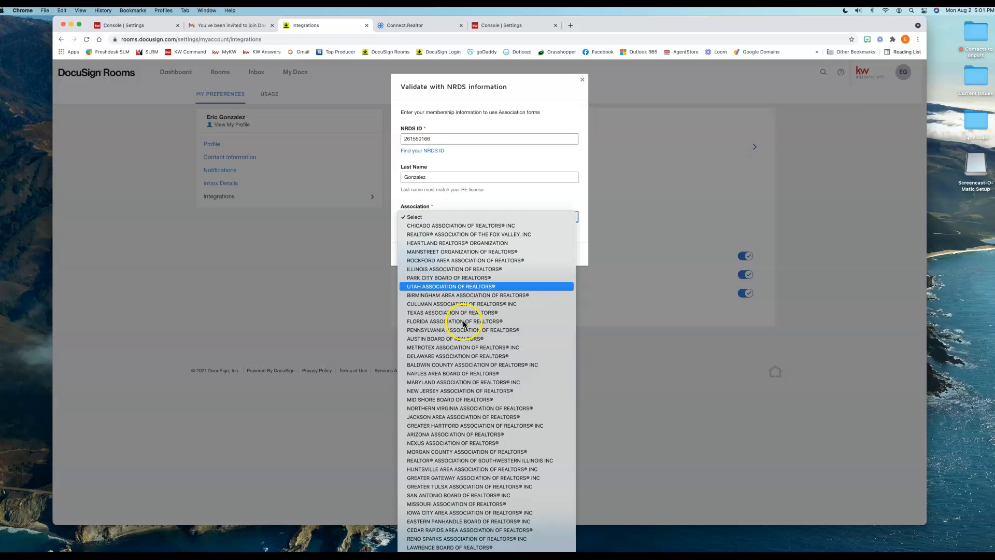
pyautogui.click(444, 321)
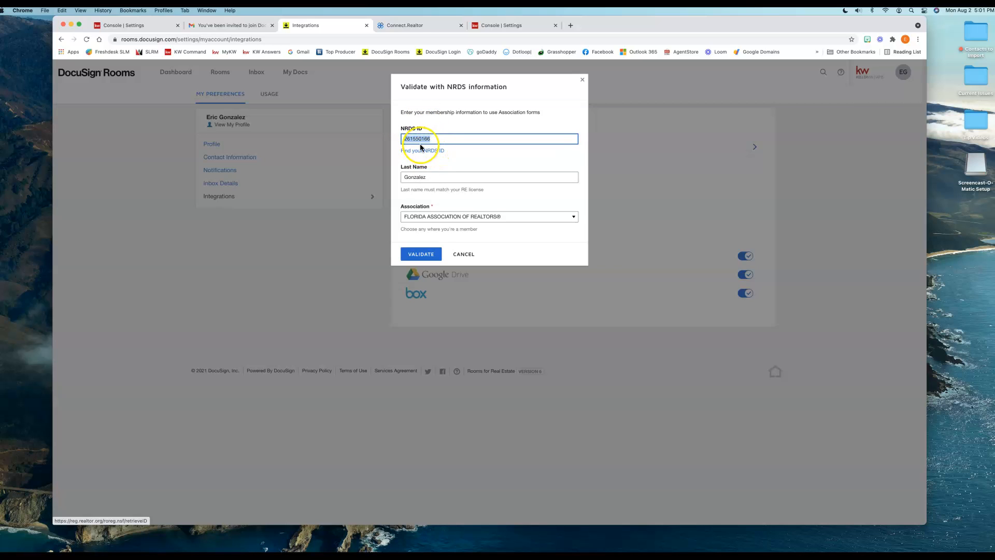
pyautogui.moveTo(422, 209)
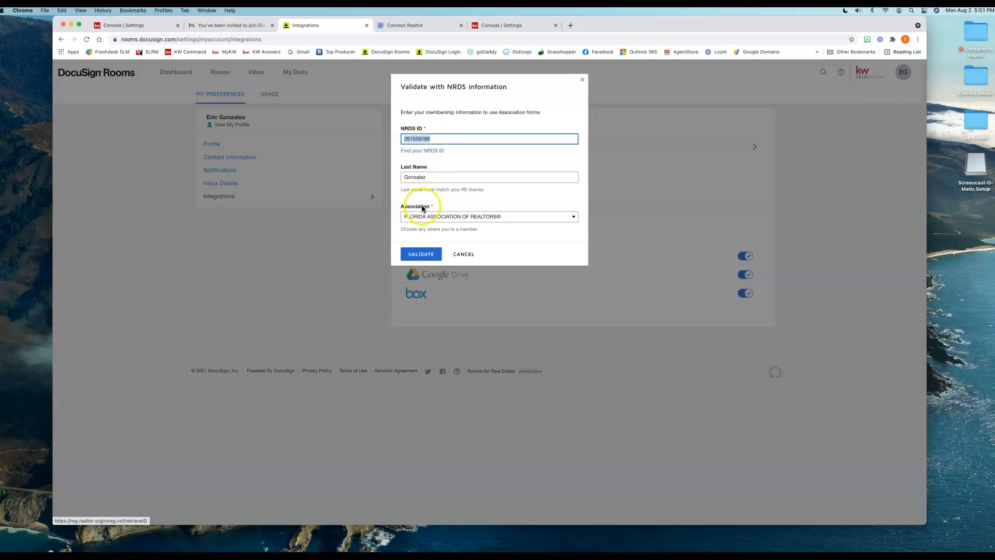
pyautogui.click(421, 254)
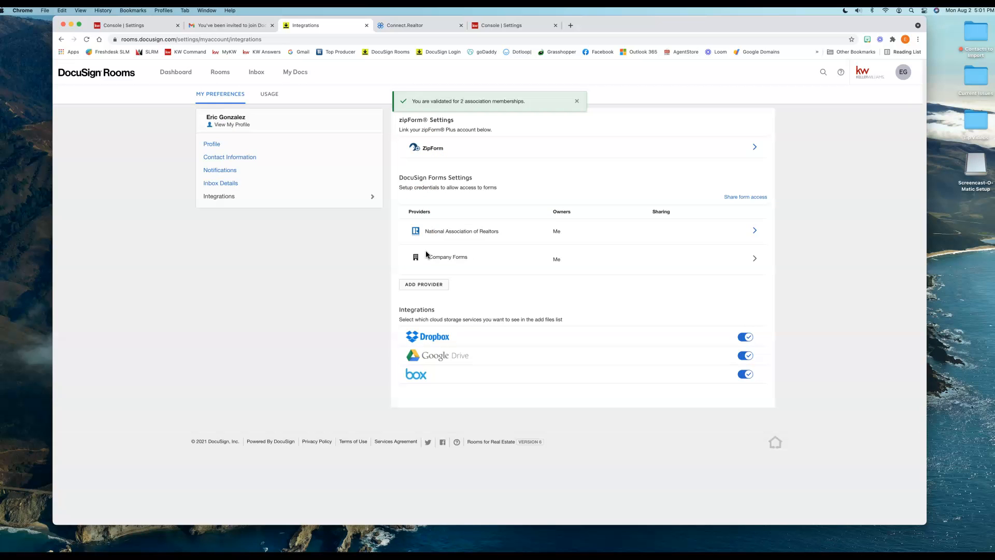
pyautogui.moveTo(432, 254)
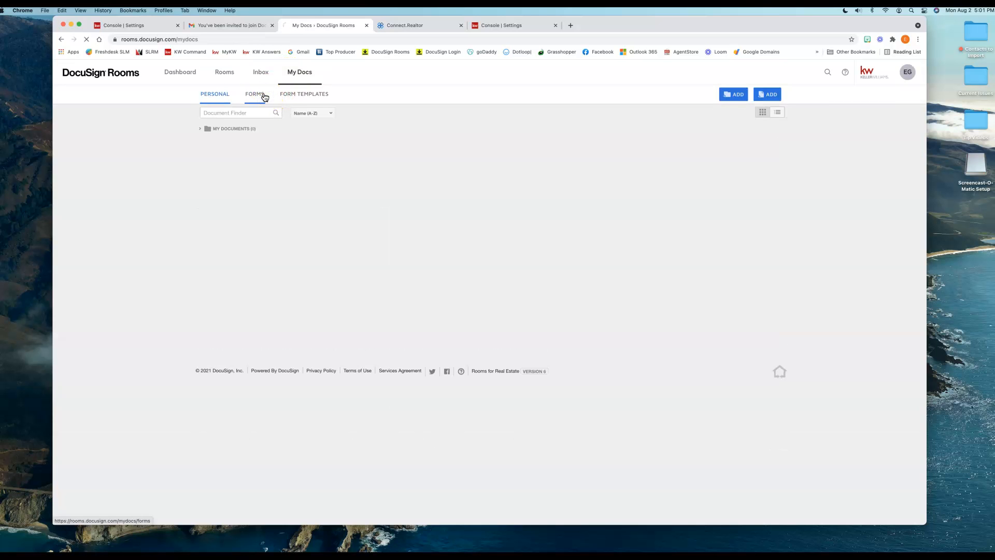
# - Confirm the new FAR - Florida Association of Realtors folder with 160 forms, then go to Rooms
pyautogui.click(255, 94)
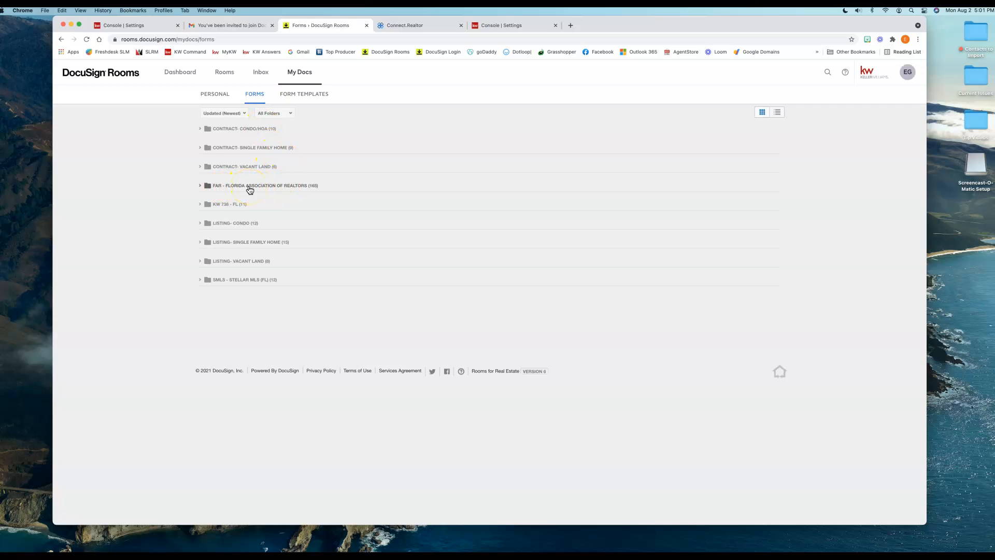
pyautogui.click(200, 184)
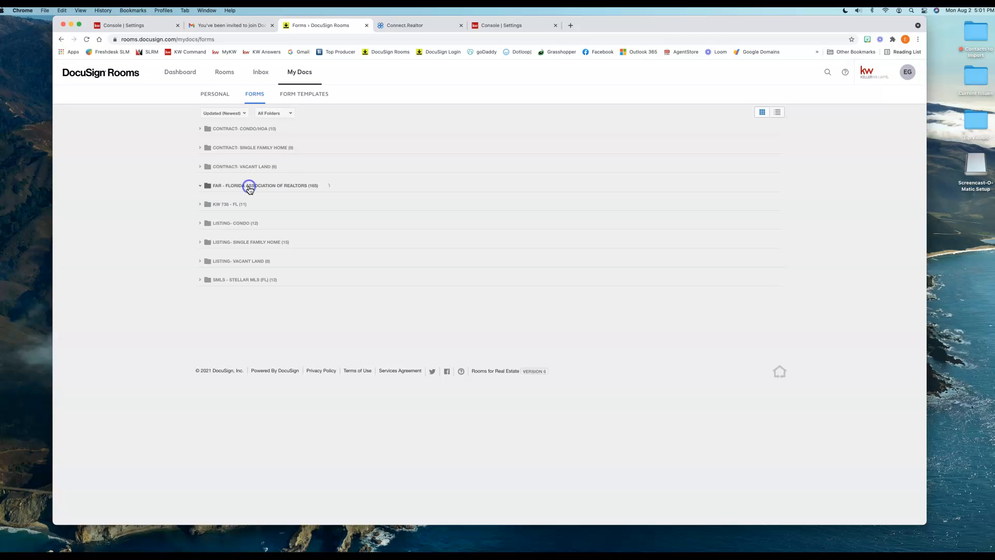
pyautogui.click(249, 186)
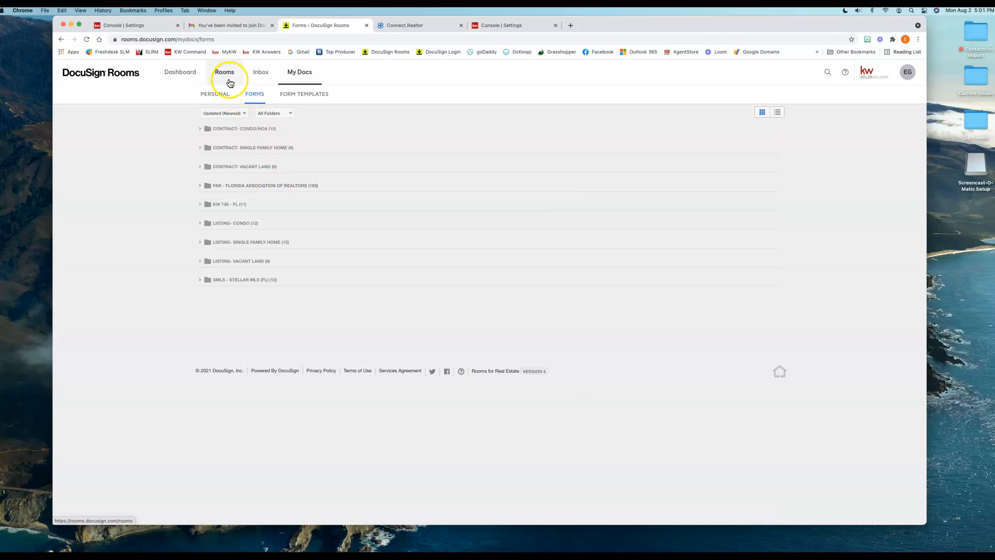
pyautogui.click(230, 72)
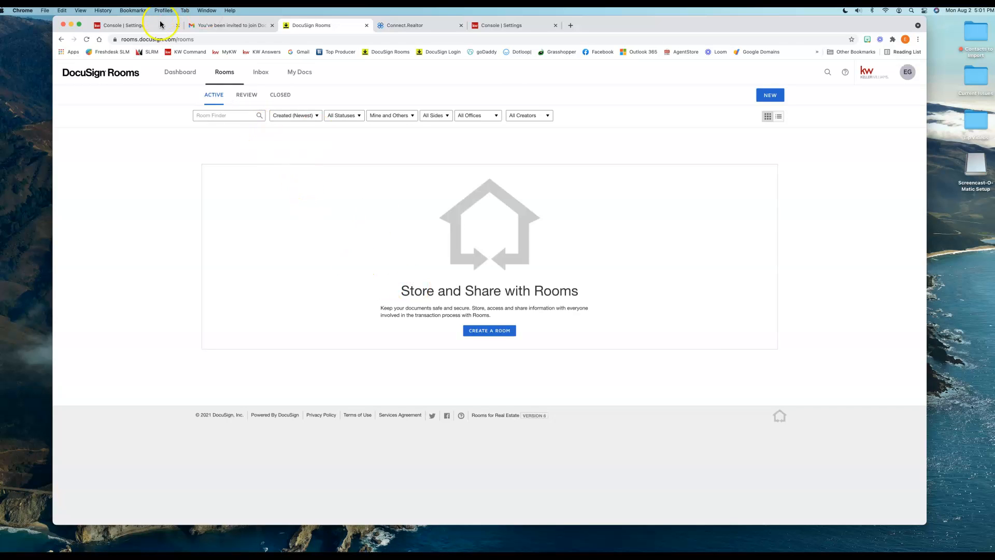
pyautogui.click(129, 25)
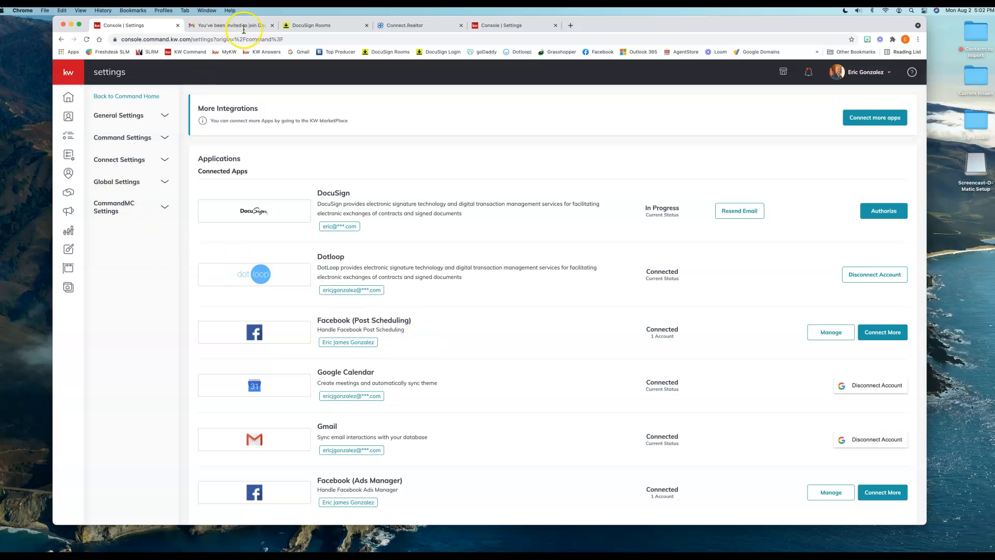
pyautogui.click(310, 25)
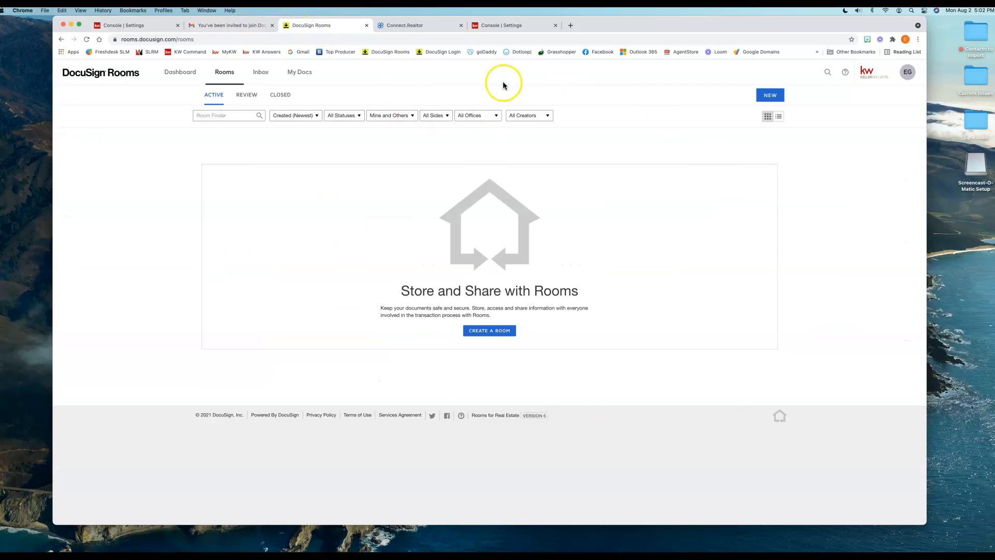
pyautogui.moveTo(275, 180)
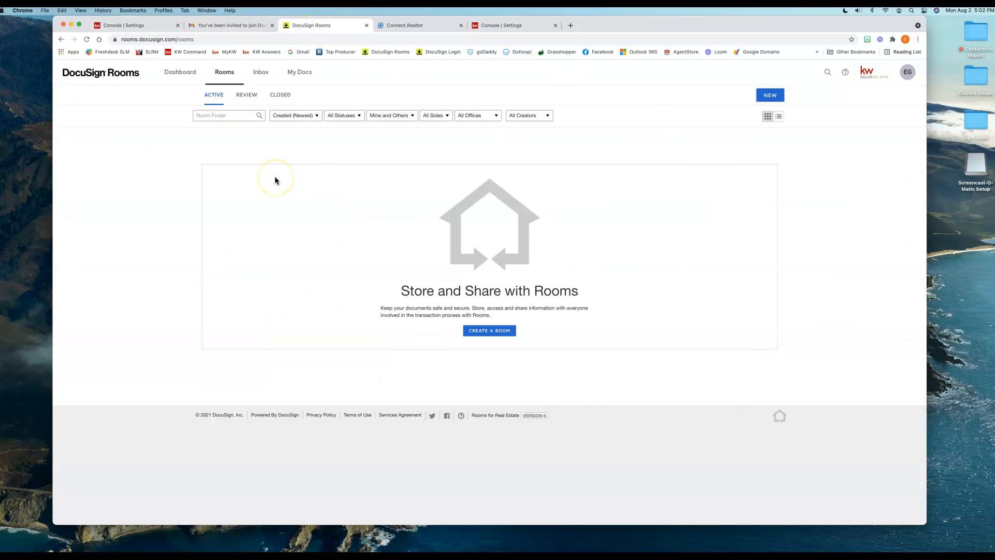